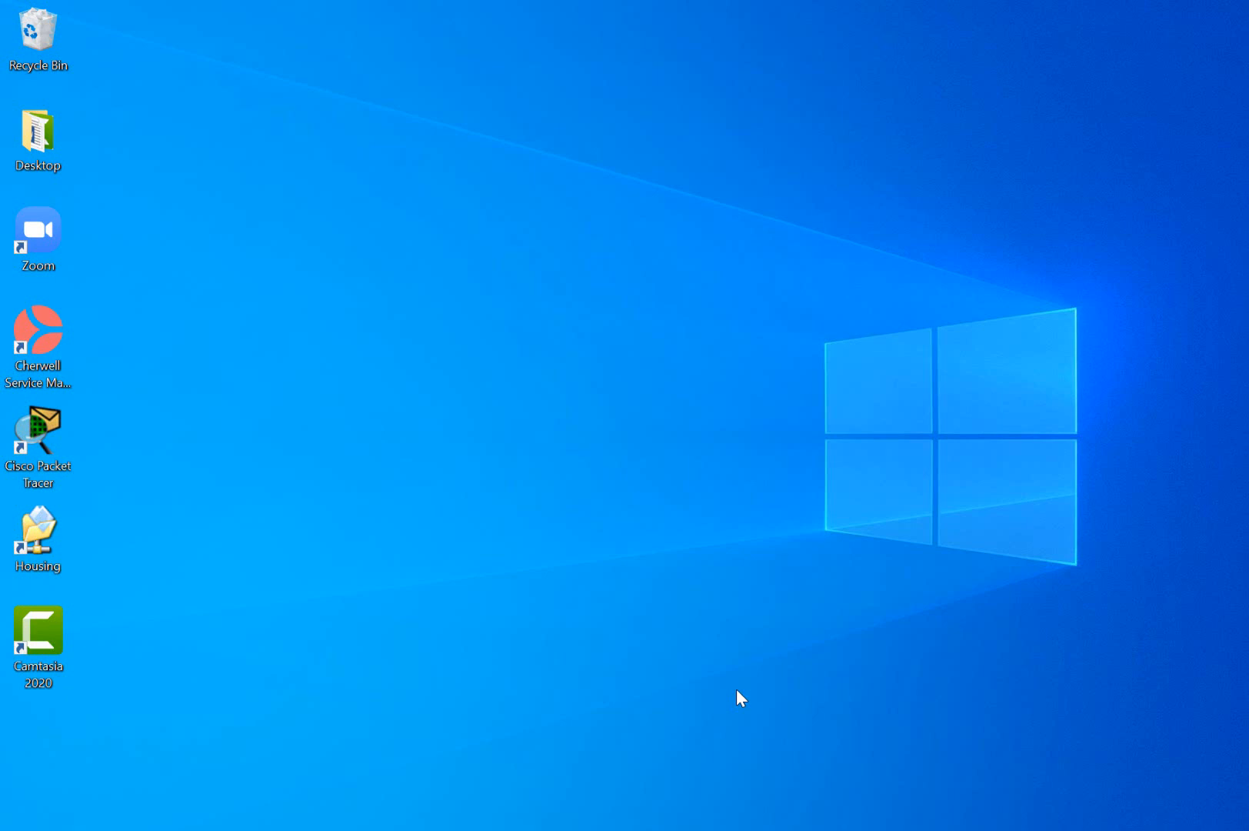
pyautogui.moveTo(740, 697)
pyautogui.write('c')
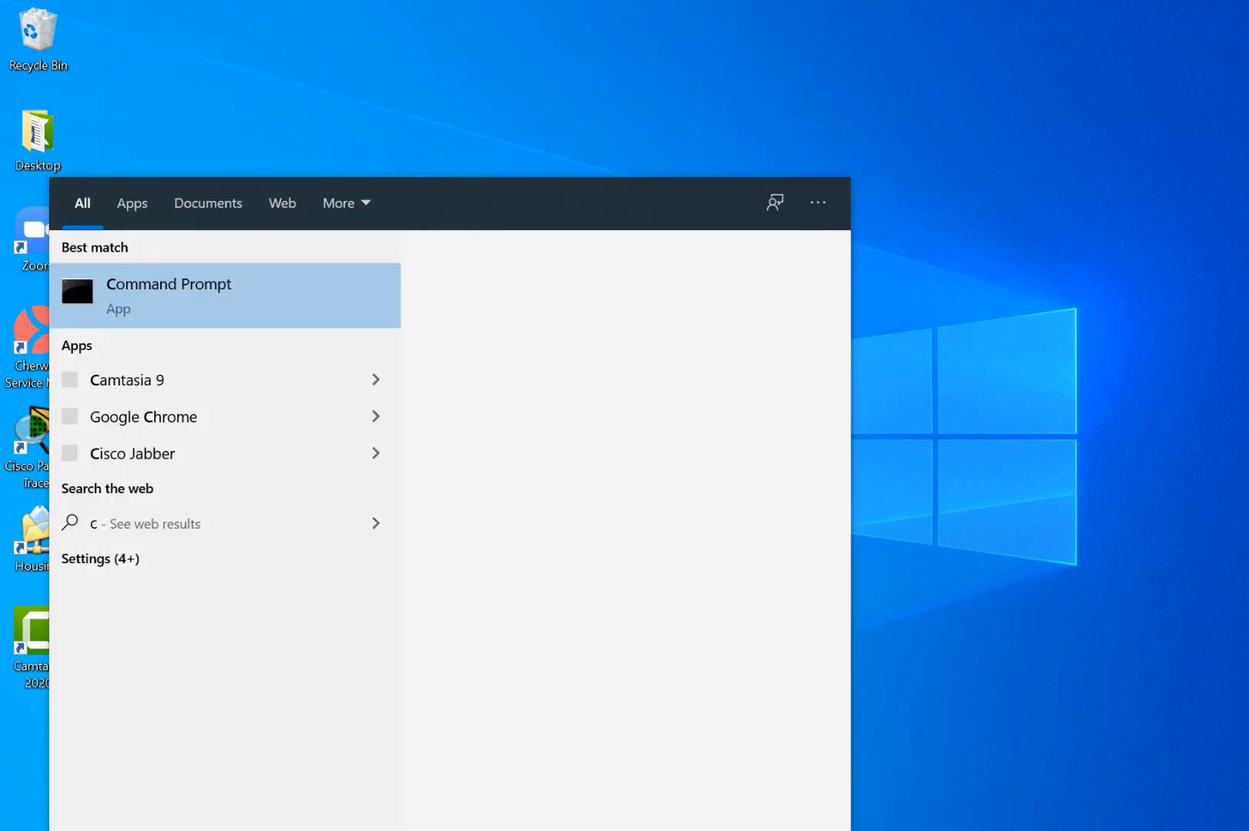
# Step: Launch Command Prompt from the Start search results
pyautogui.click(168, 295)
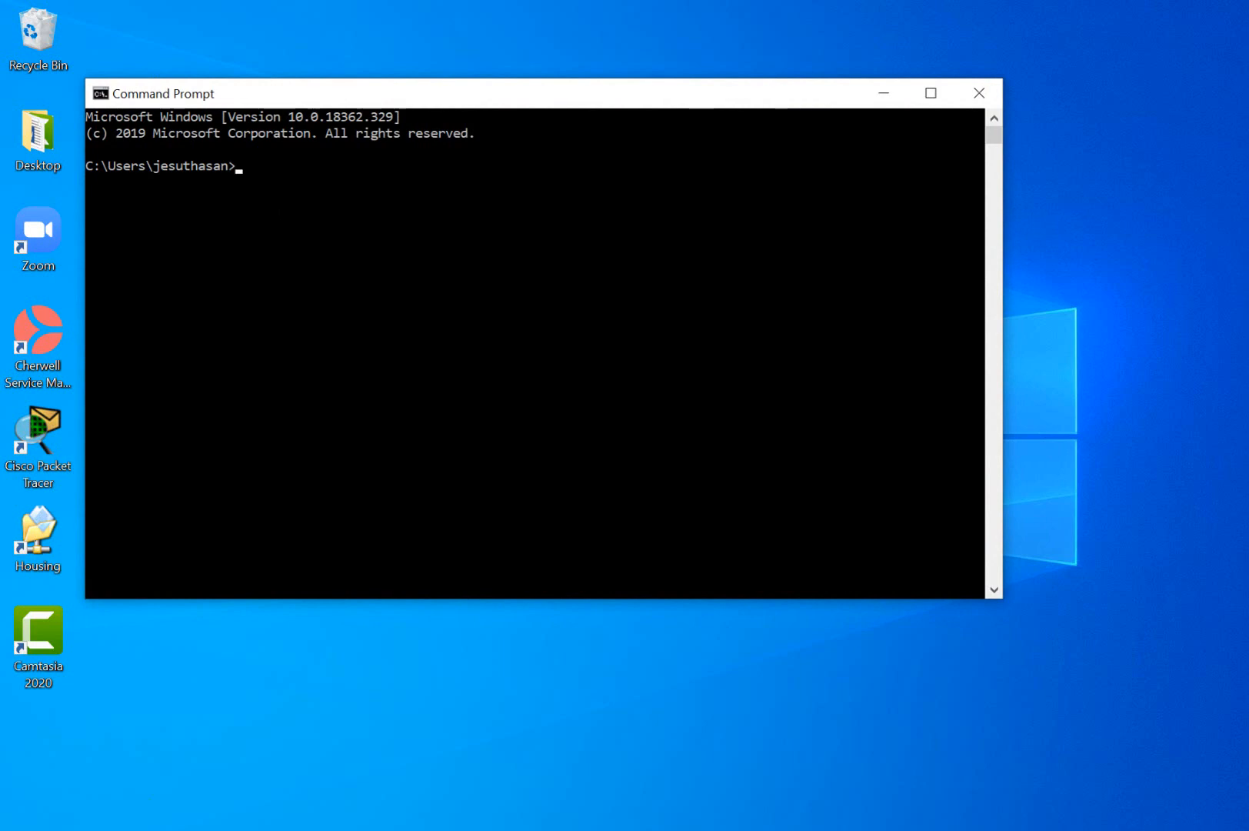
# Step: Paste and run the for /l ping sweep of 192.168.0.x filtered for 'Reply', then interrupt it
pyautogui.rightClick(168, 211)
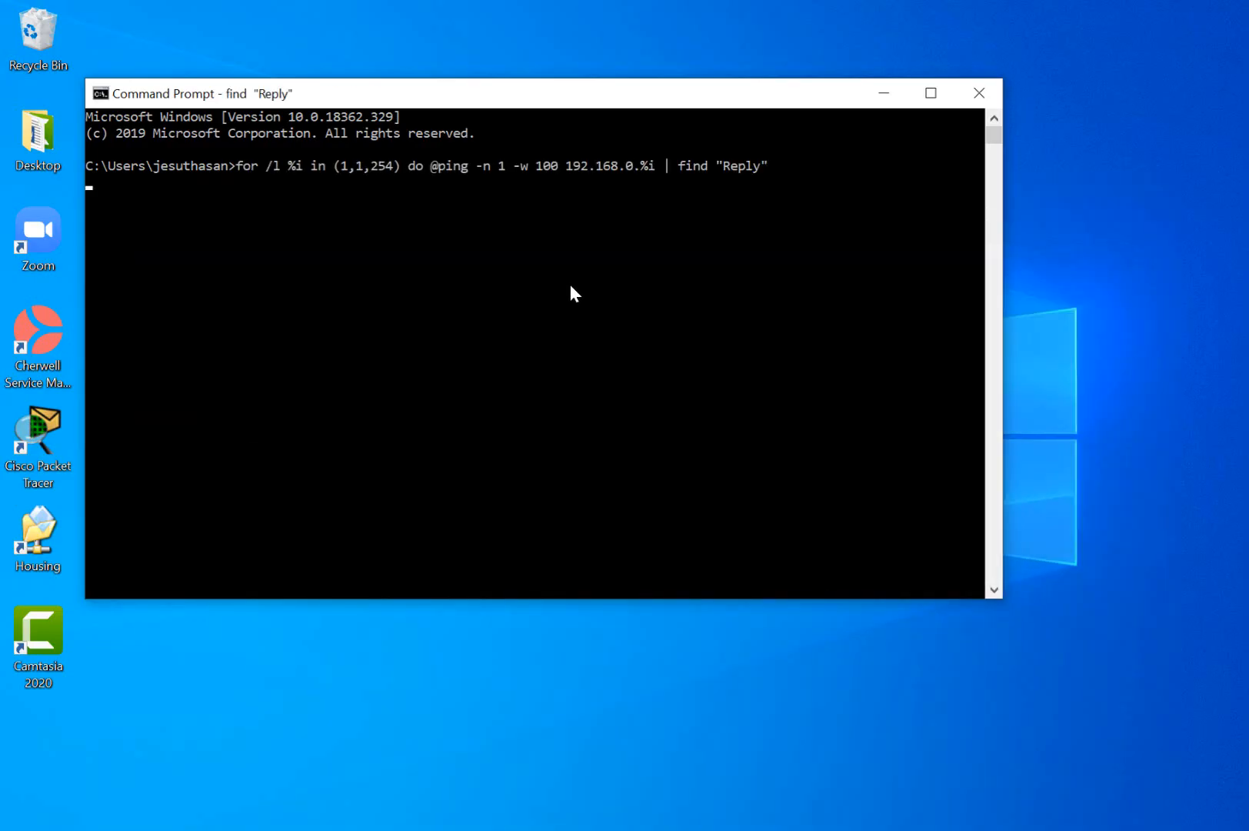
pyautogui.press('ctrl+c')
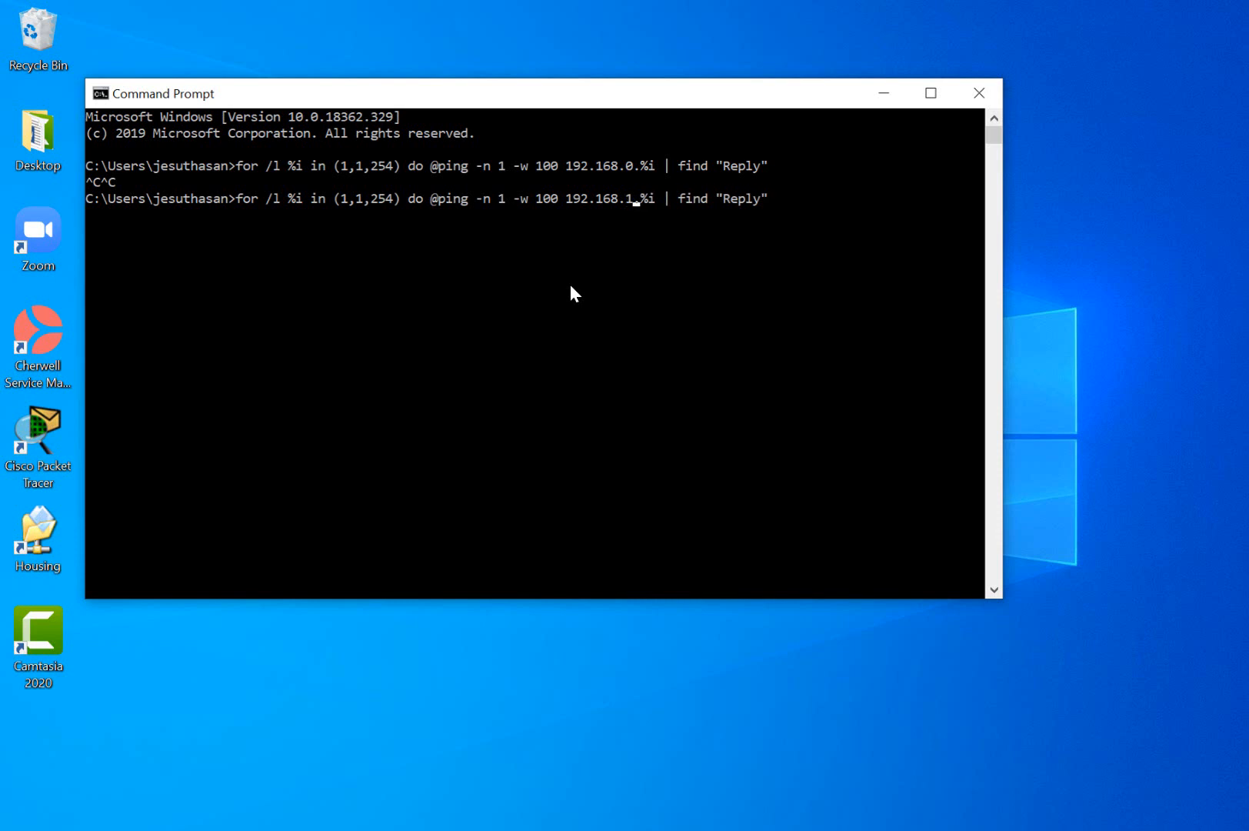
pyautogui.moveTo(587, 223)
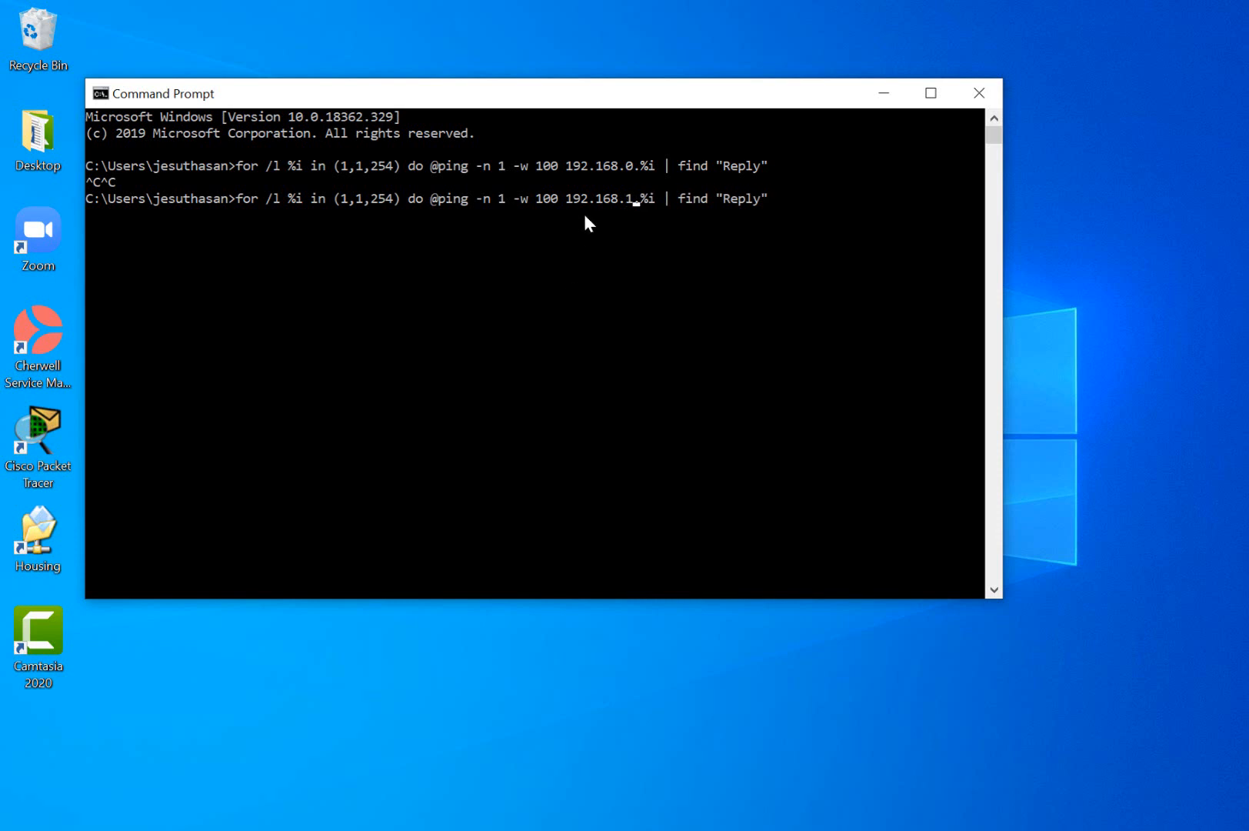
pyautogui.moveTo(633, 214)
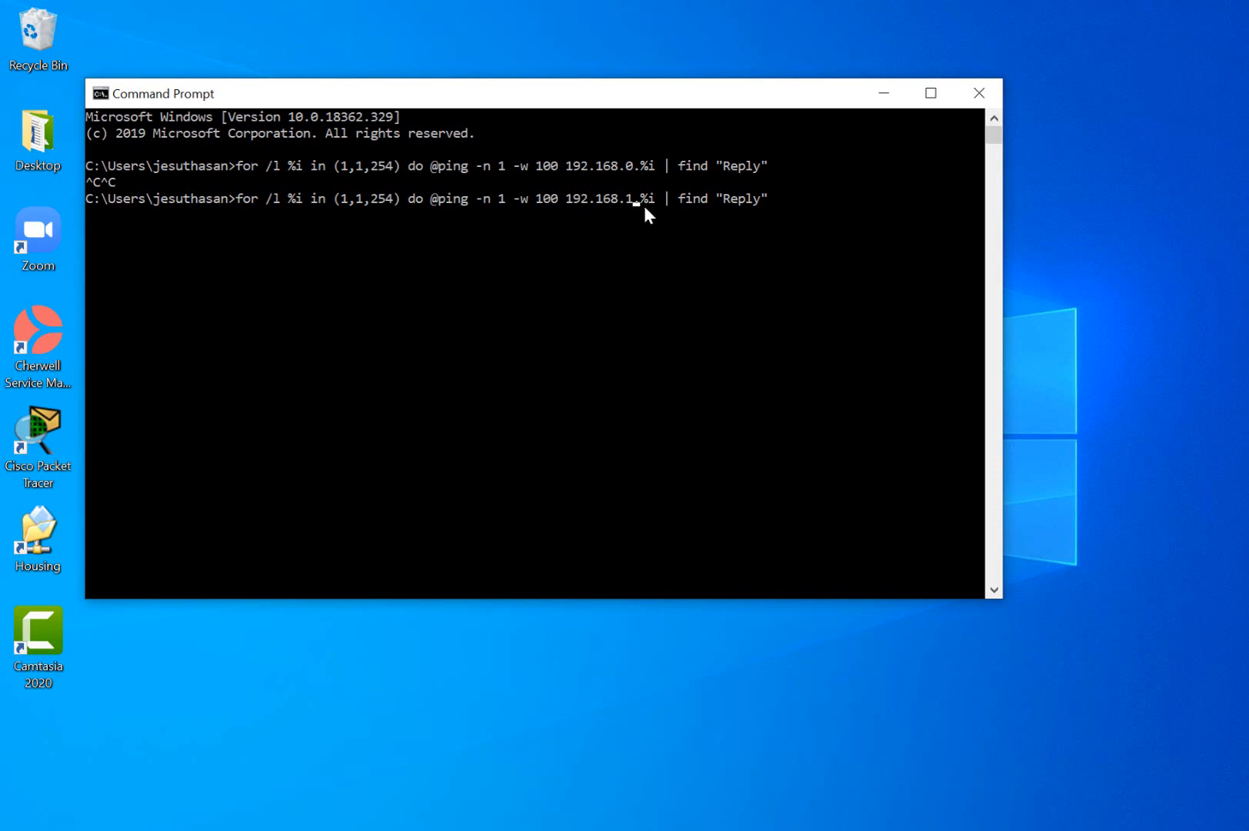
pyautogui.moveTo(662, 209)
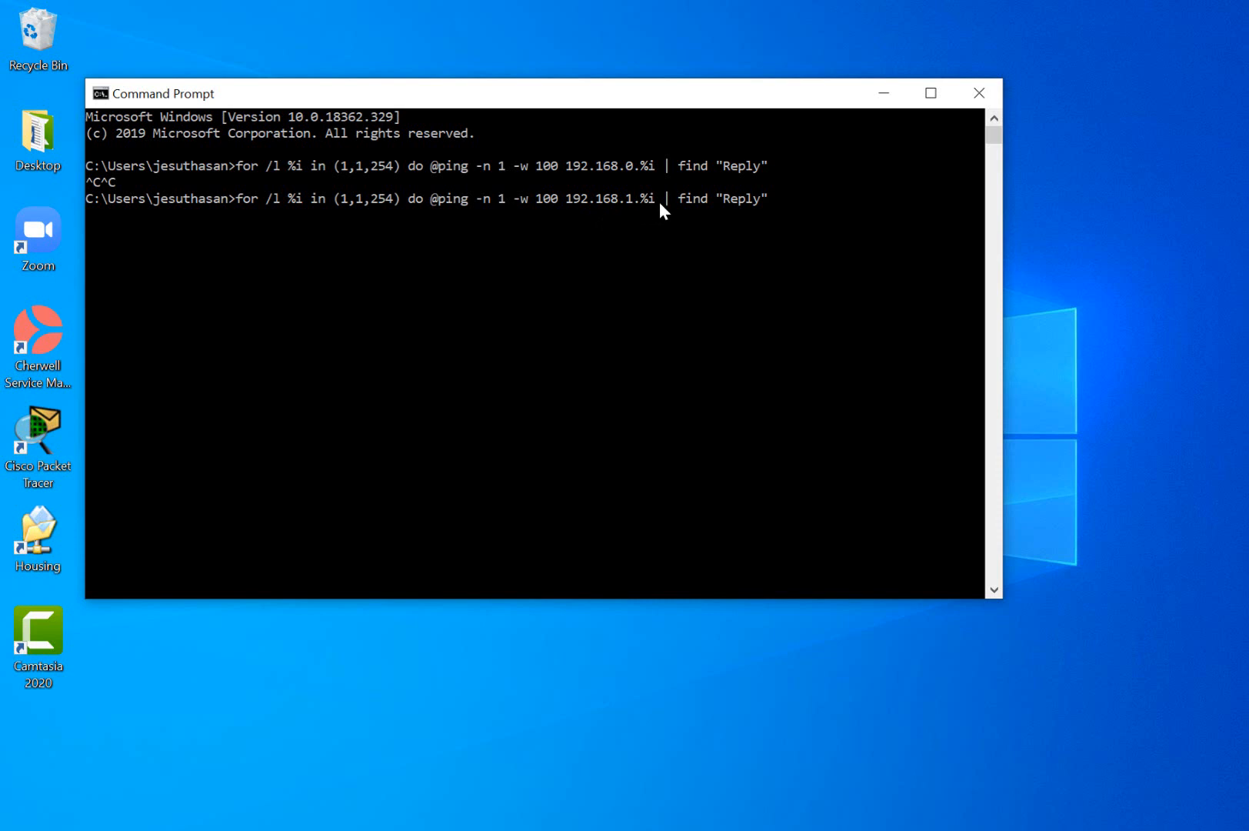
pyautogui.moveTo(265, 248)
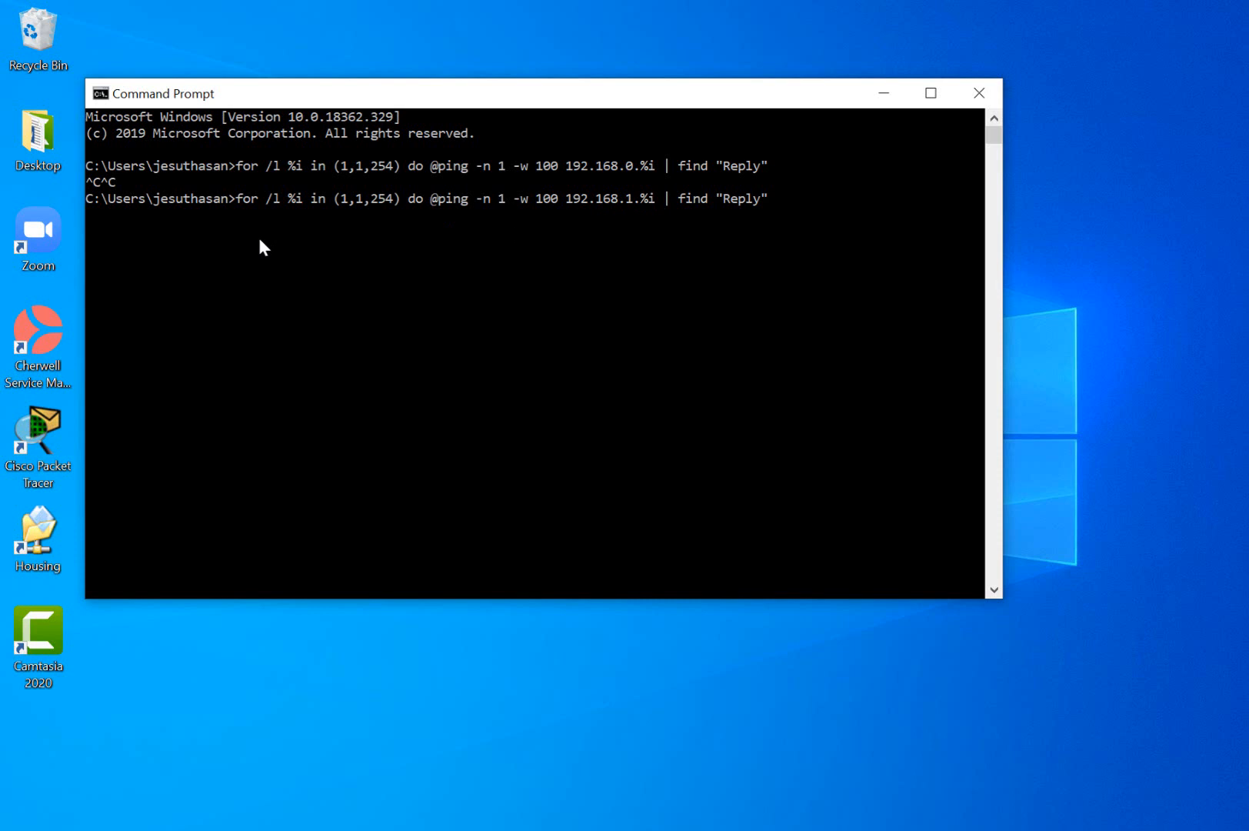
pyautogui.moveTo(300, 225)
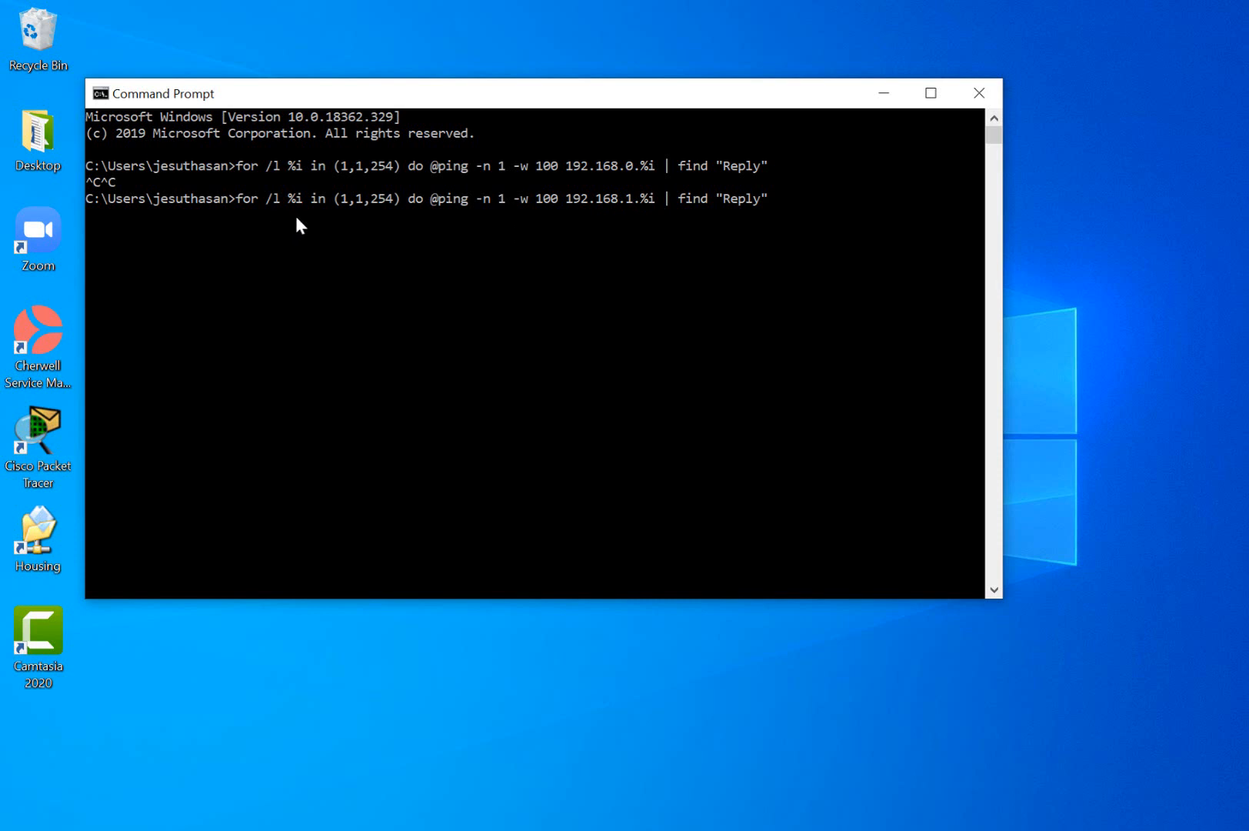
pyautogui.moveTo(607, 221)
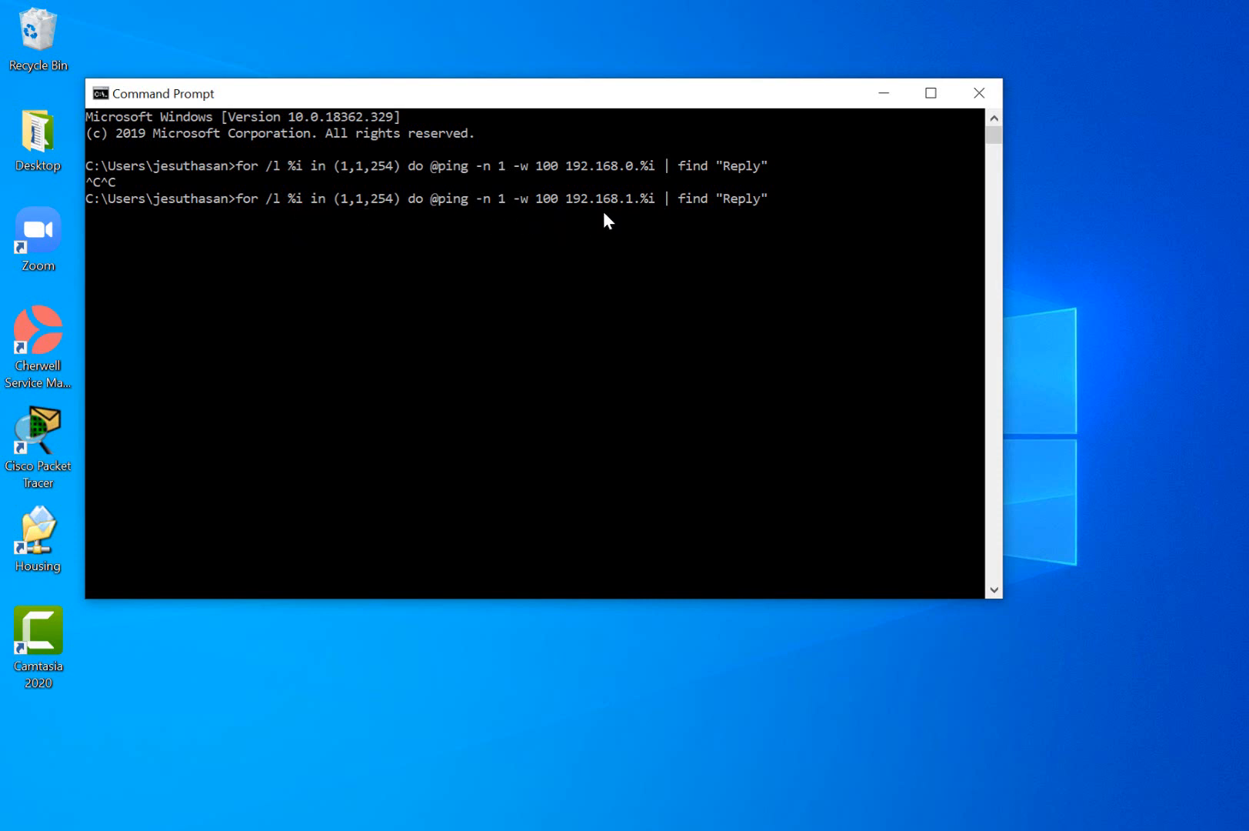
pyautogui.moveTo(629, 218)
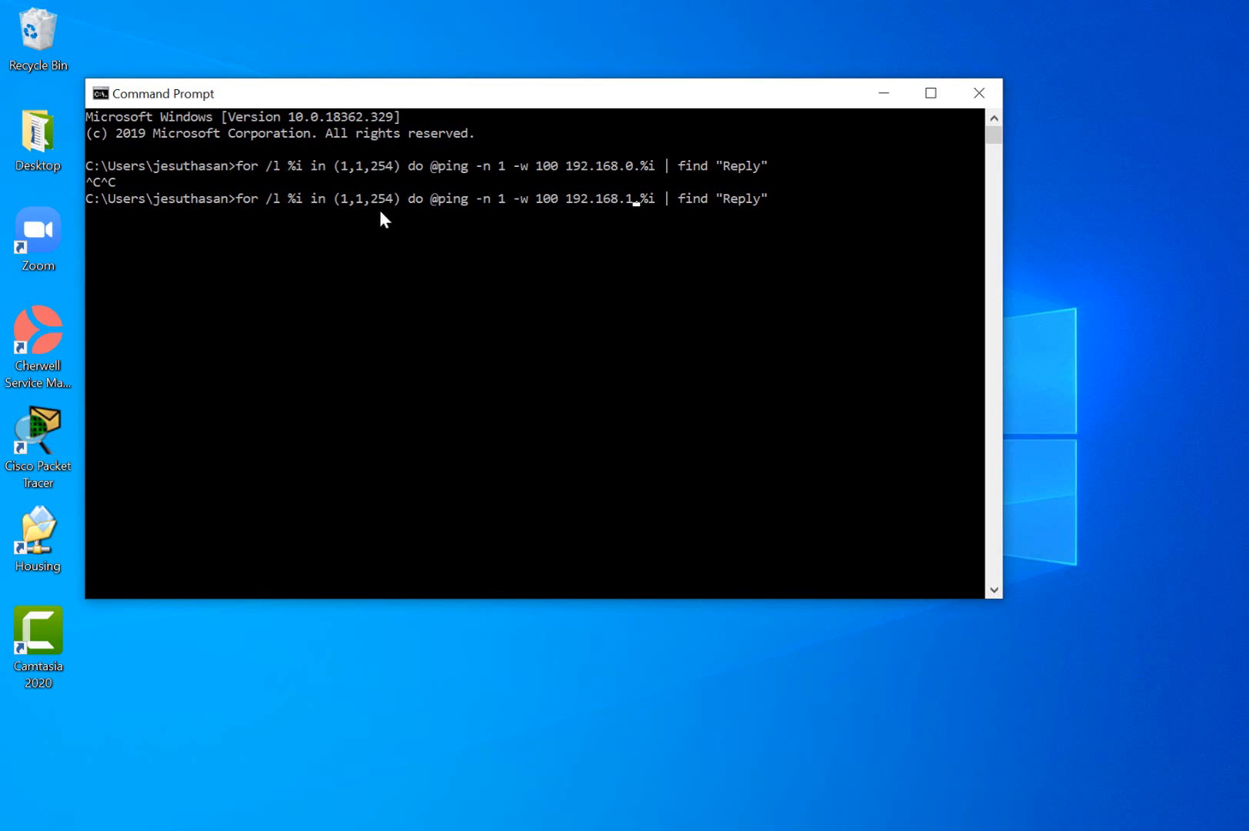
pyautogui.moveTo(396, 209)
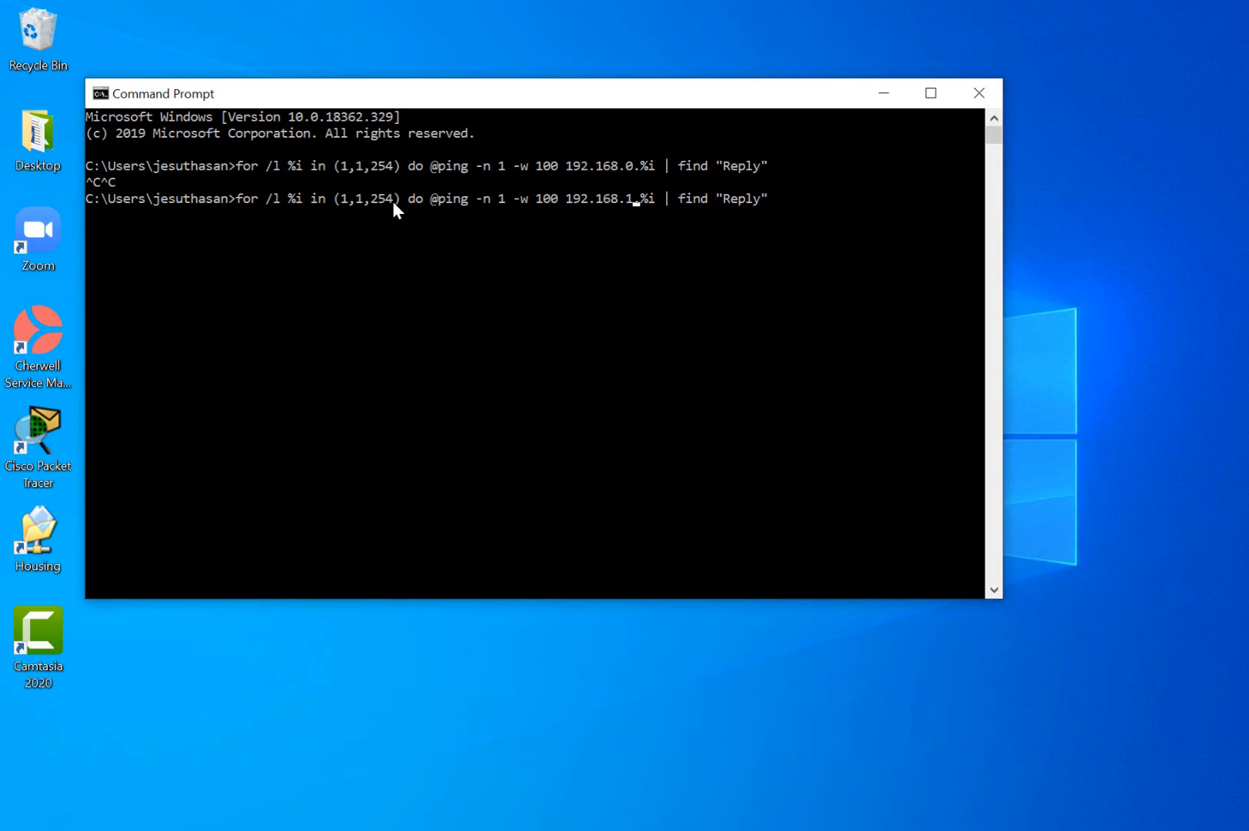
pyautogui.moveTo(378, 214)
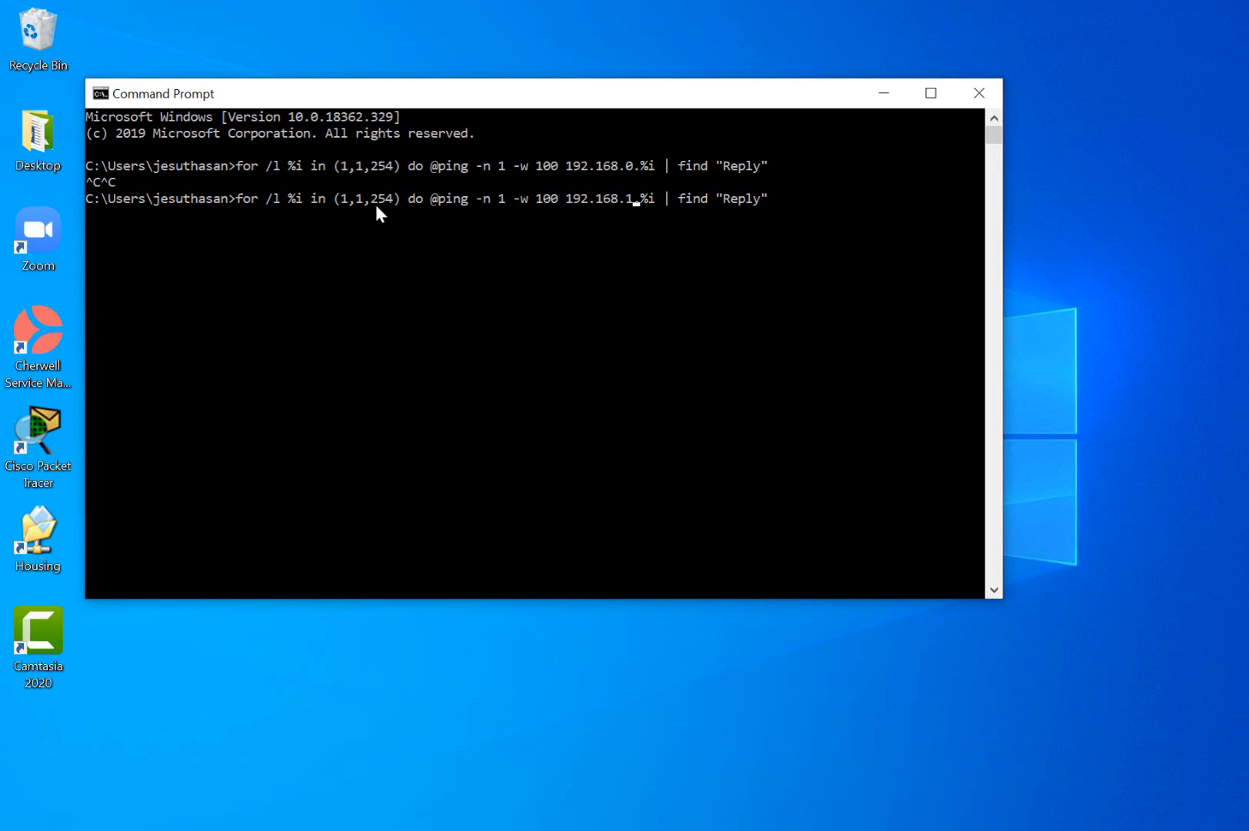
pyautogui.moveTo(354, 218)
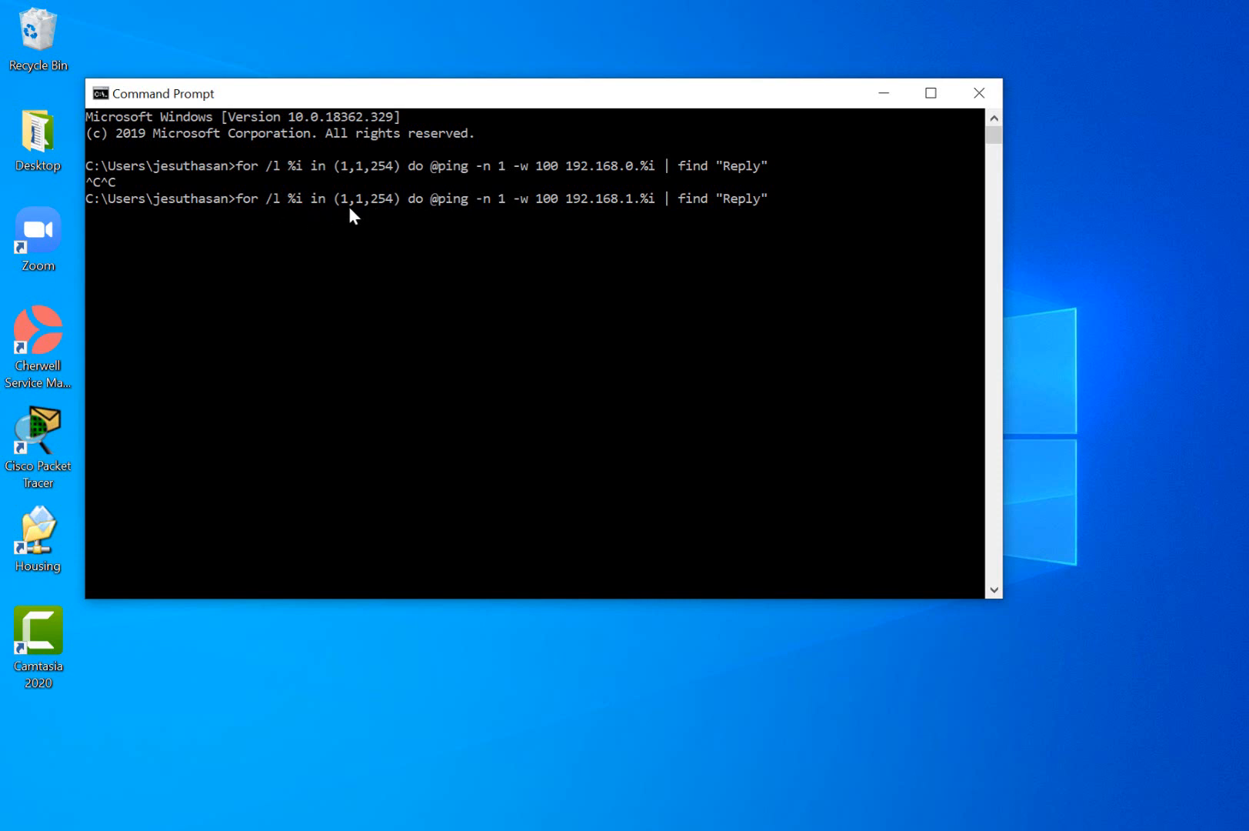
pyautogui.moveTo(635, 217)
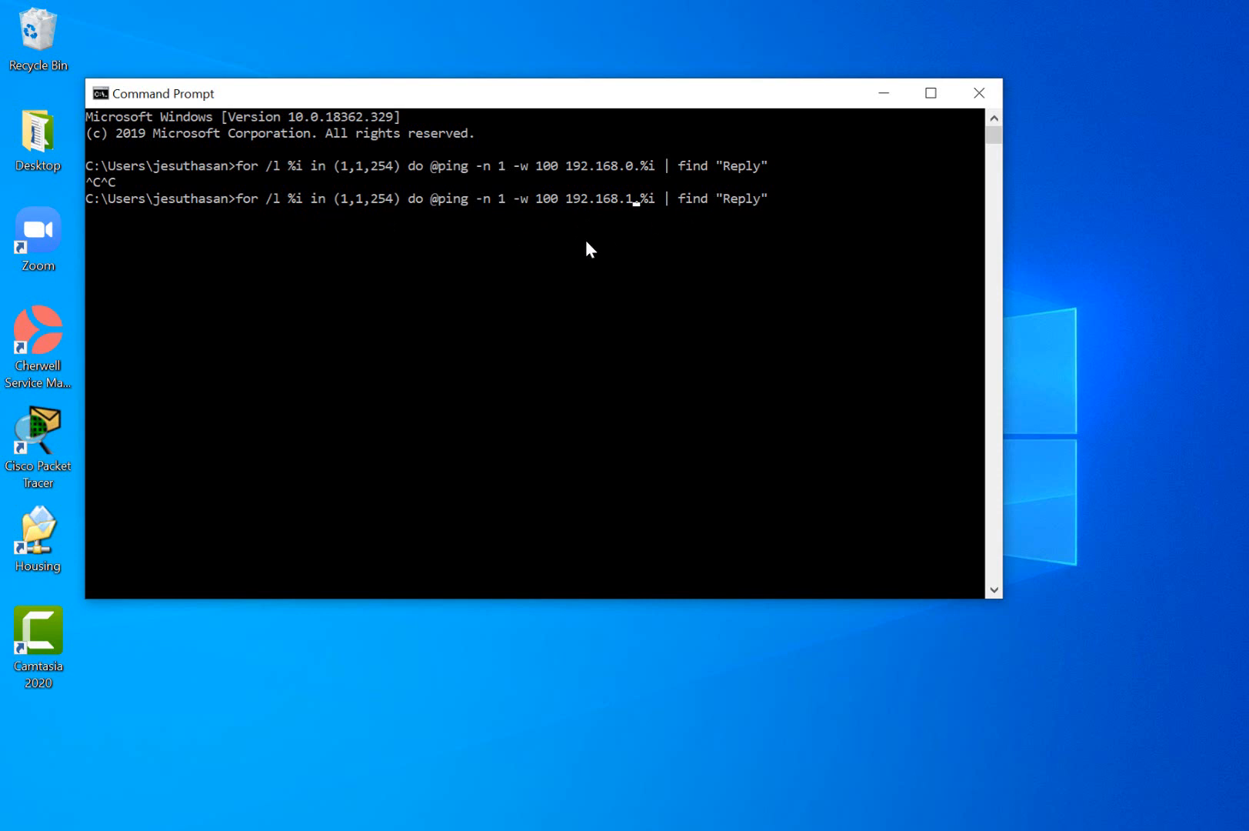
pyautogui.moveTo(618, 224)
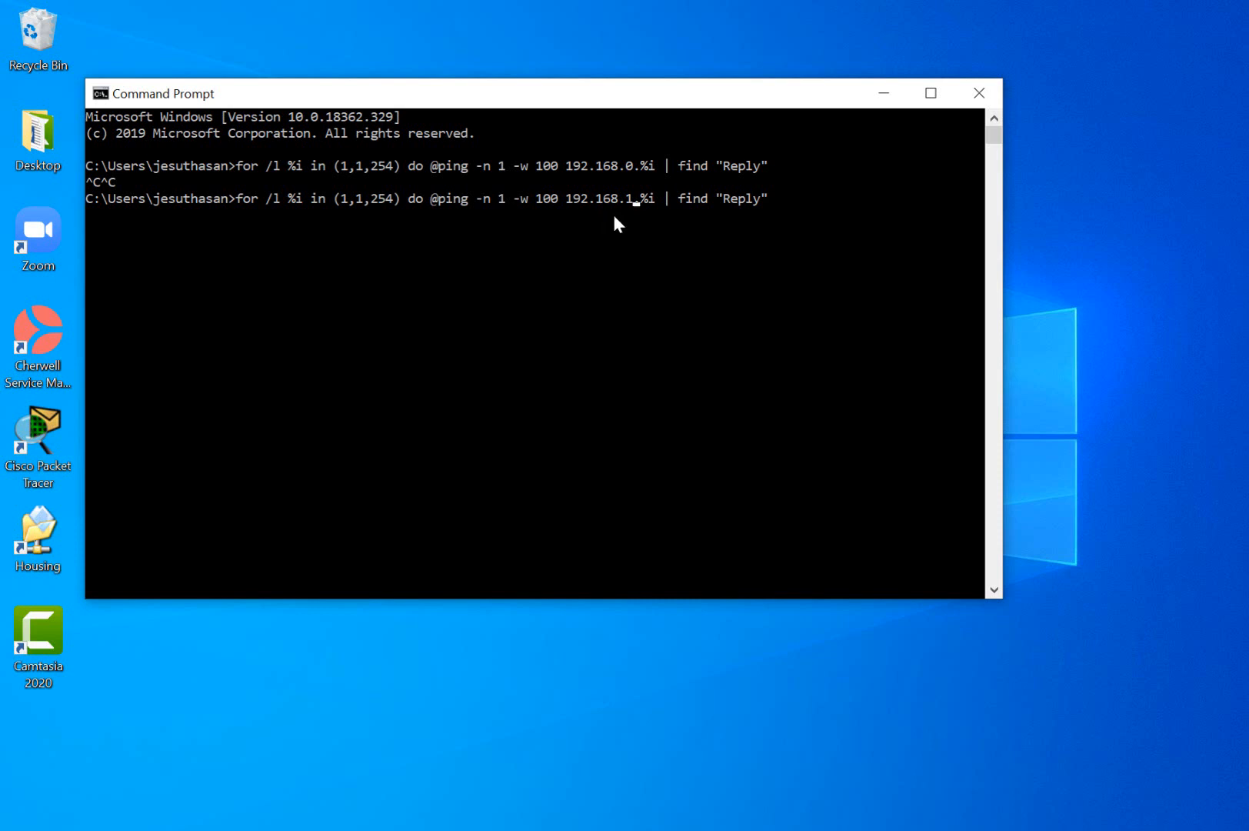
pyautogui.moveTo(663, 213)
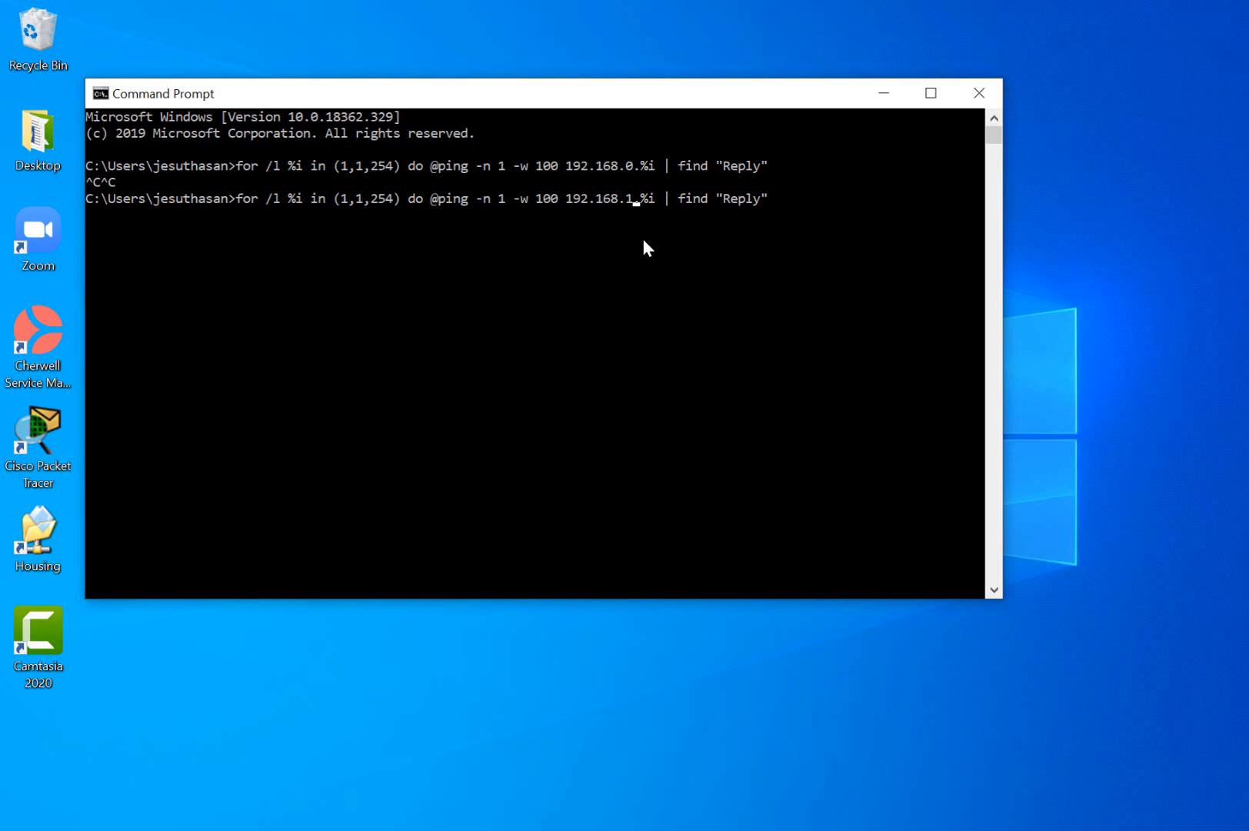
pyautogui.moveTo(668, 579)
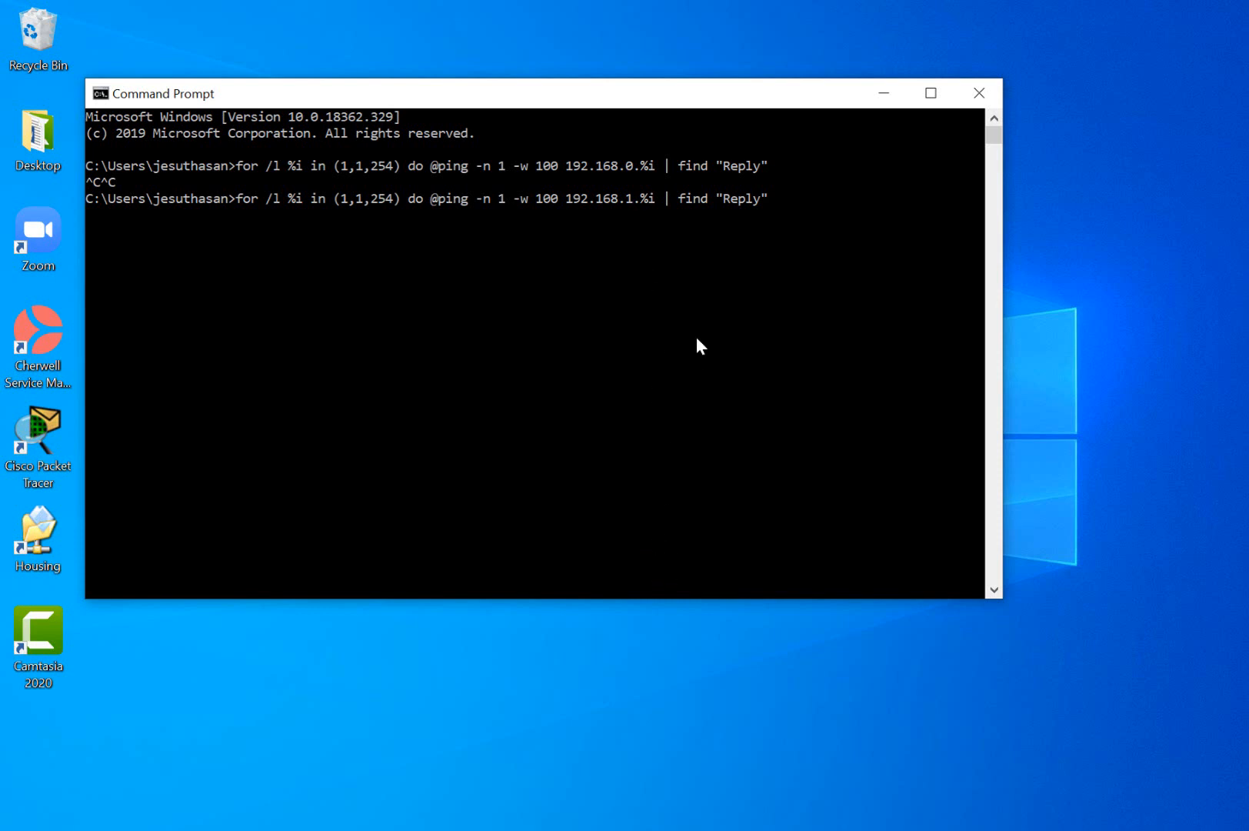
pyautogui.moveTo(296, 217)
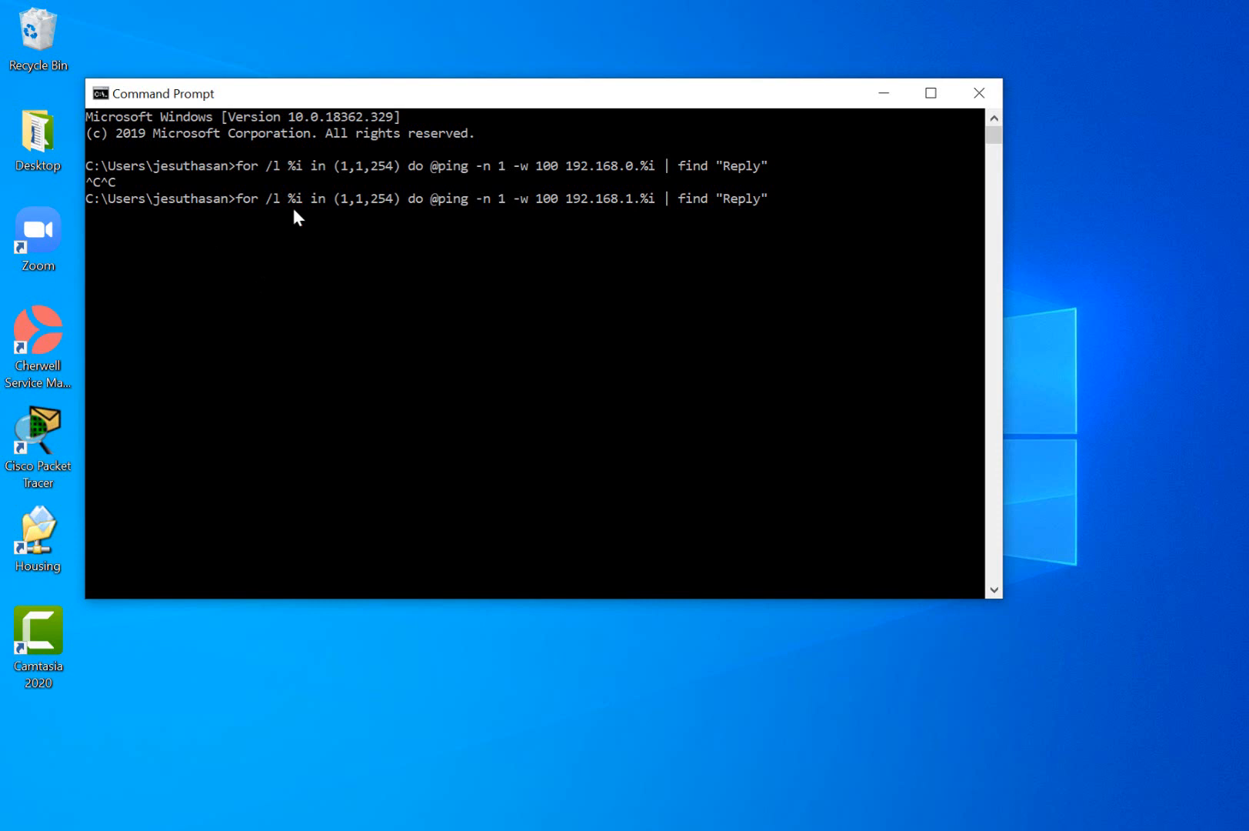
pyautogui.moveTo(245, 214)
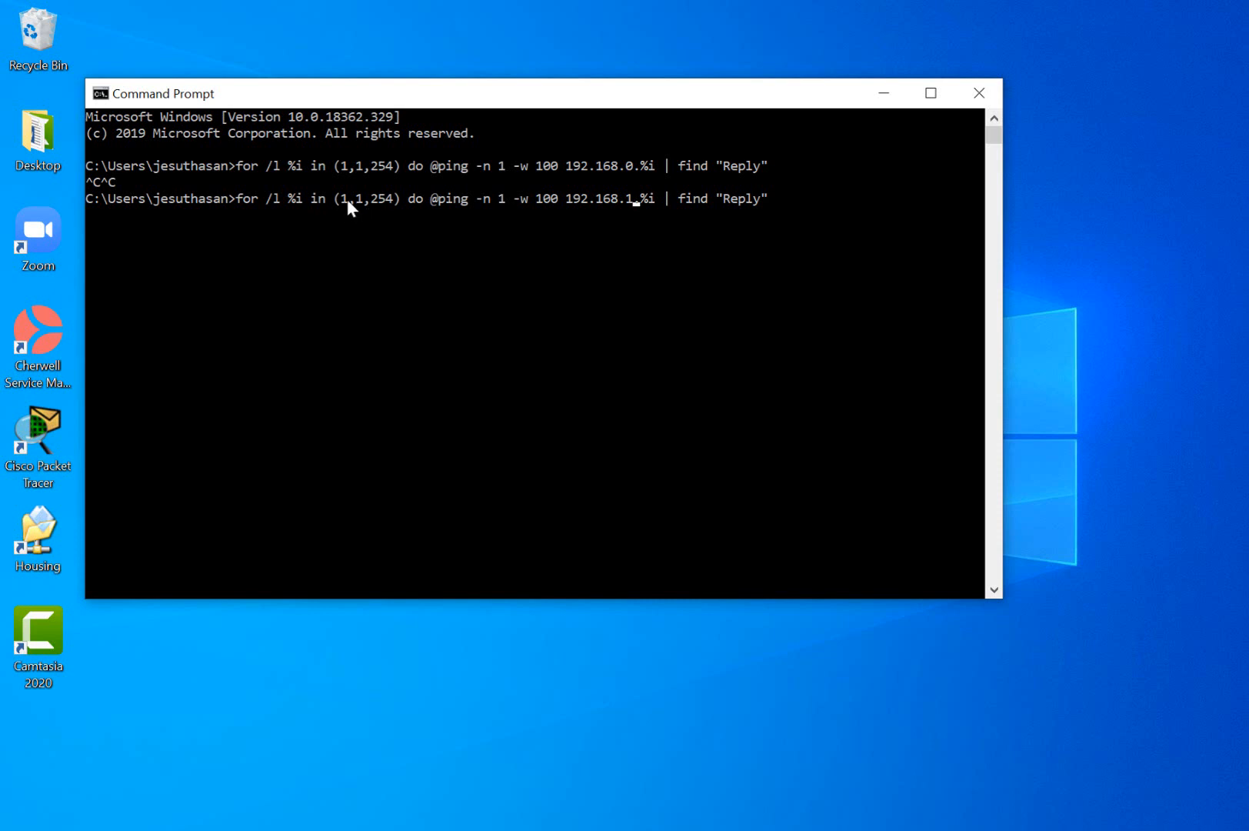
pyautogui.moveTo(365, 209)
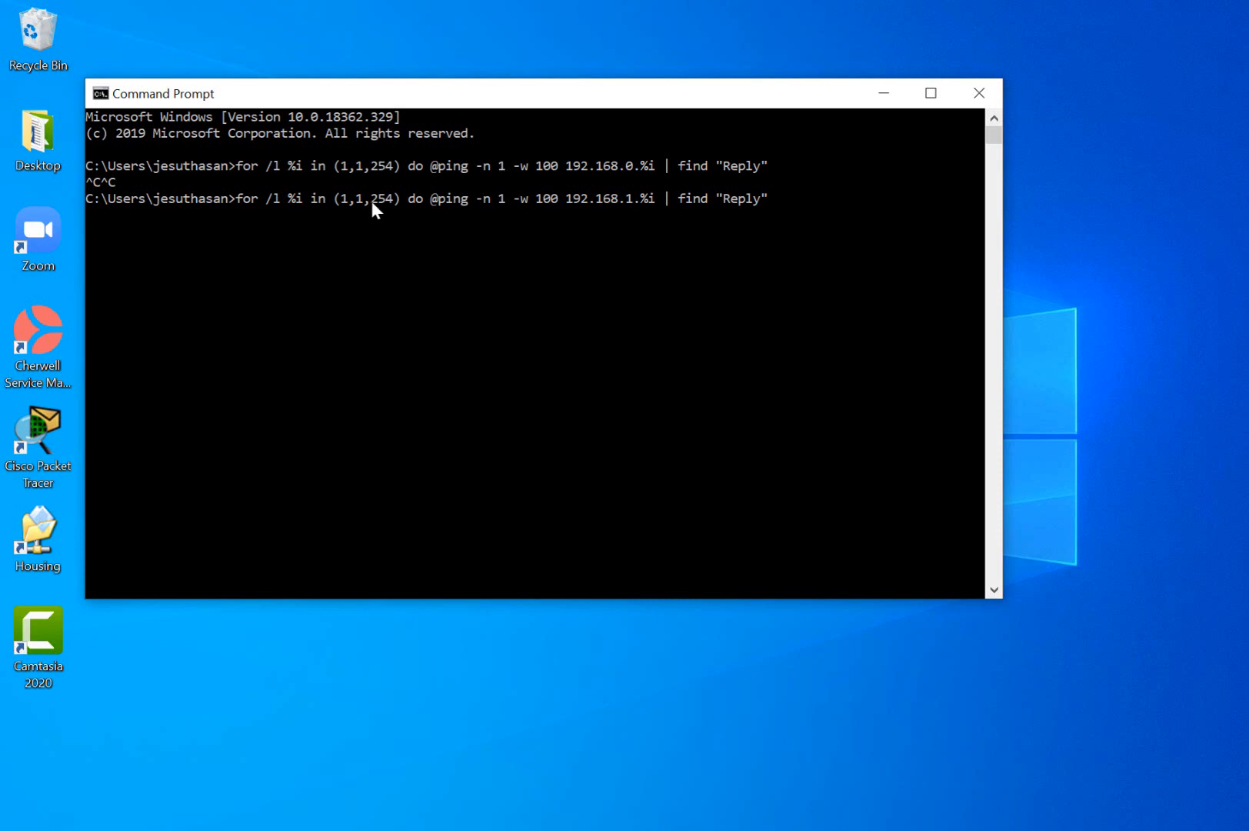
pyautogui.moveTo(393, 211)
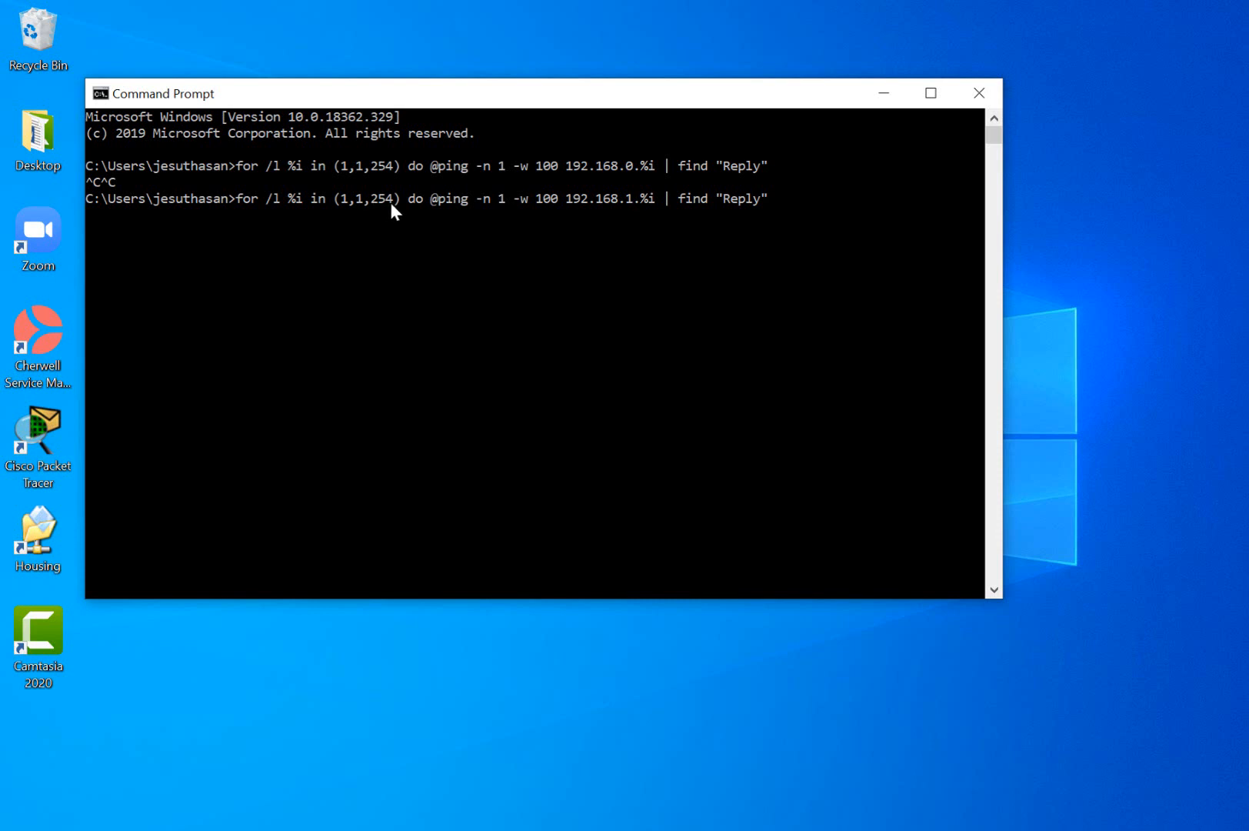
pyautogui.moveTo(471, 211)
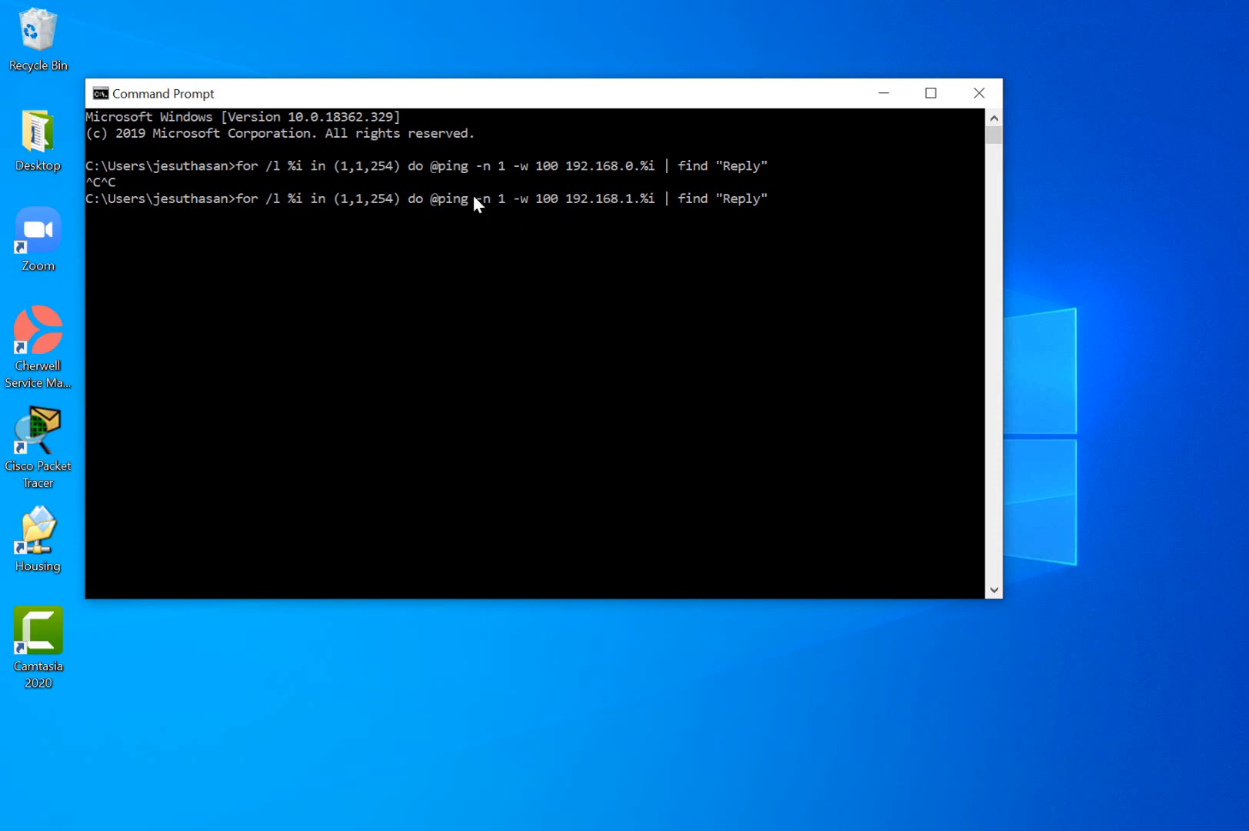
pyautogui.moveTo(488, 211)
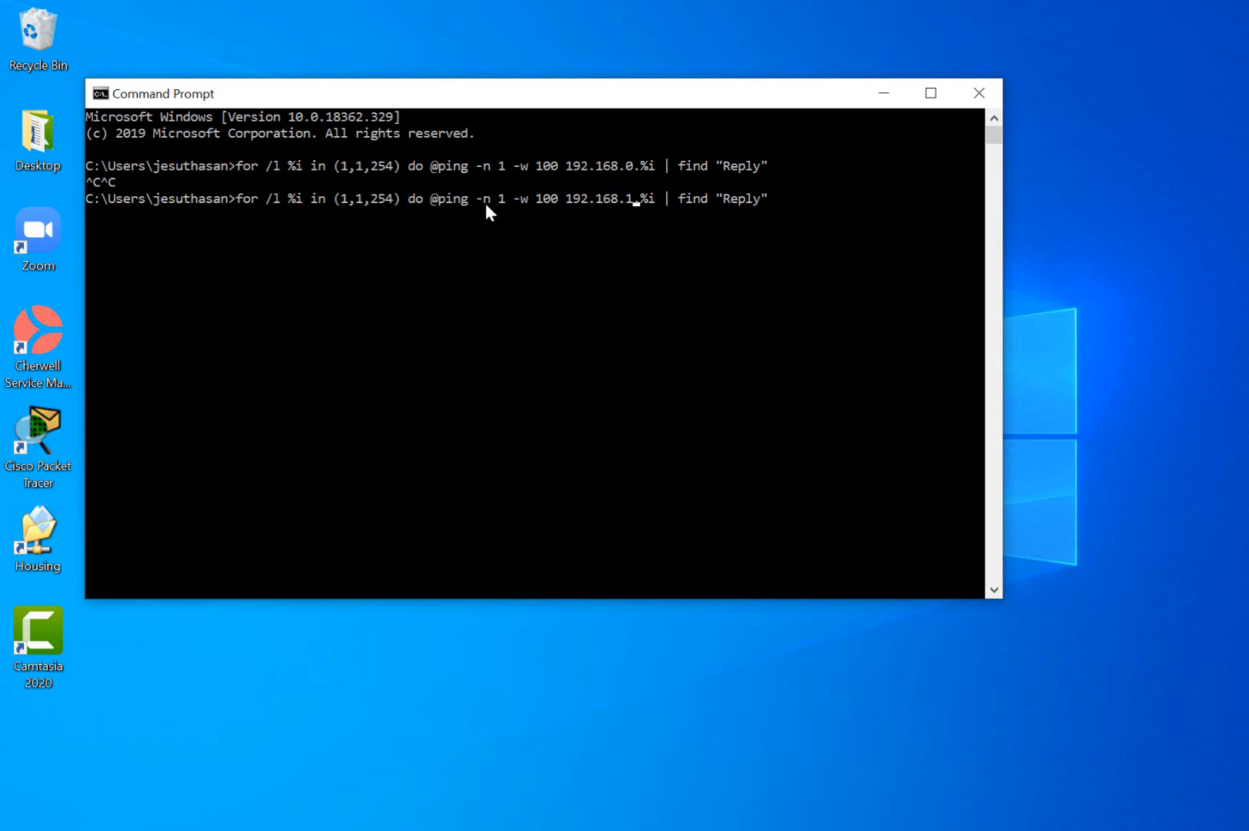
pyautogui.moveTo(501, 214)
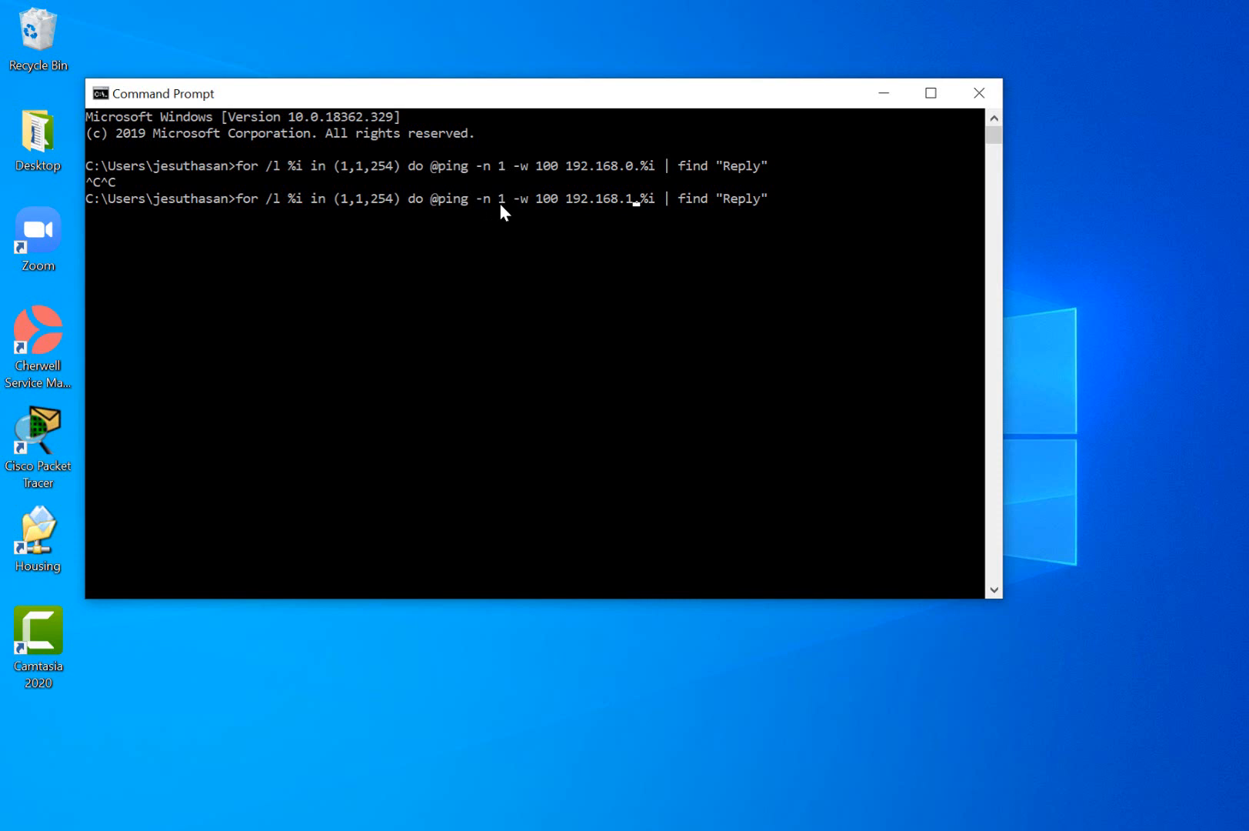
pyautogui.moveTo(512, 211)
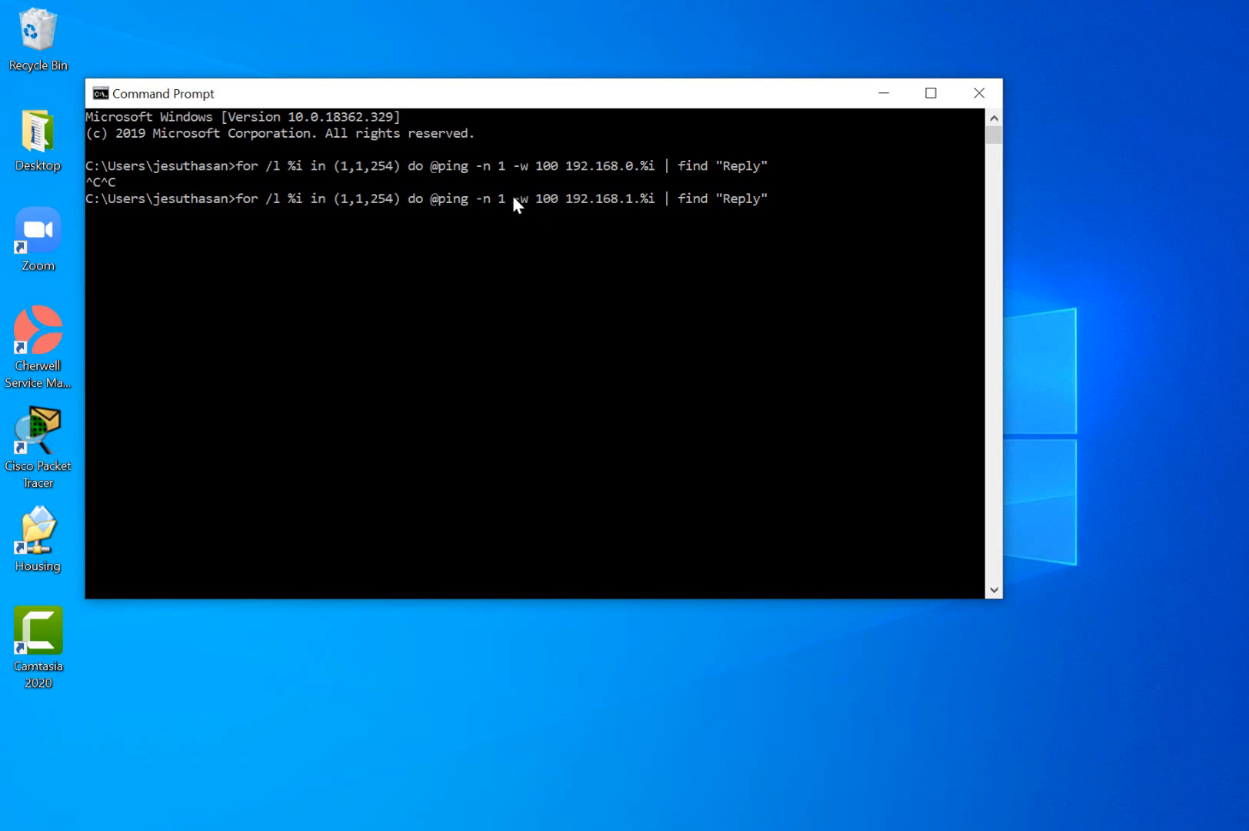
pyautogui.moveTo(534, 214)
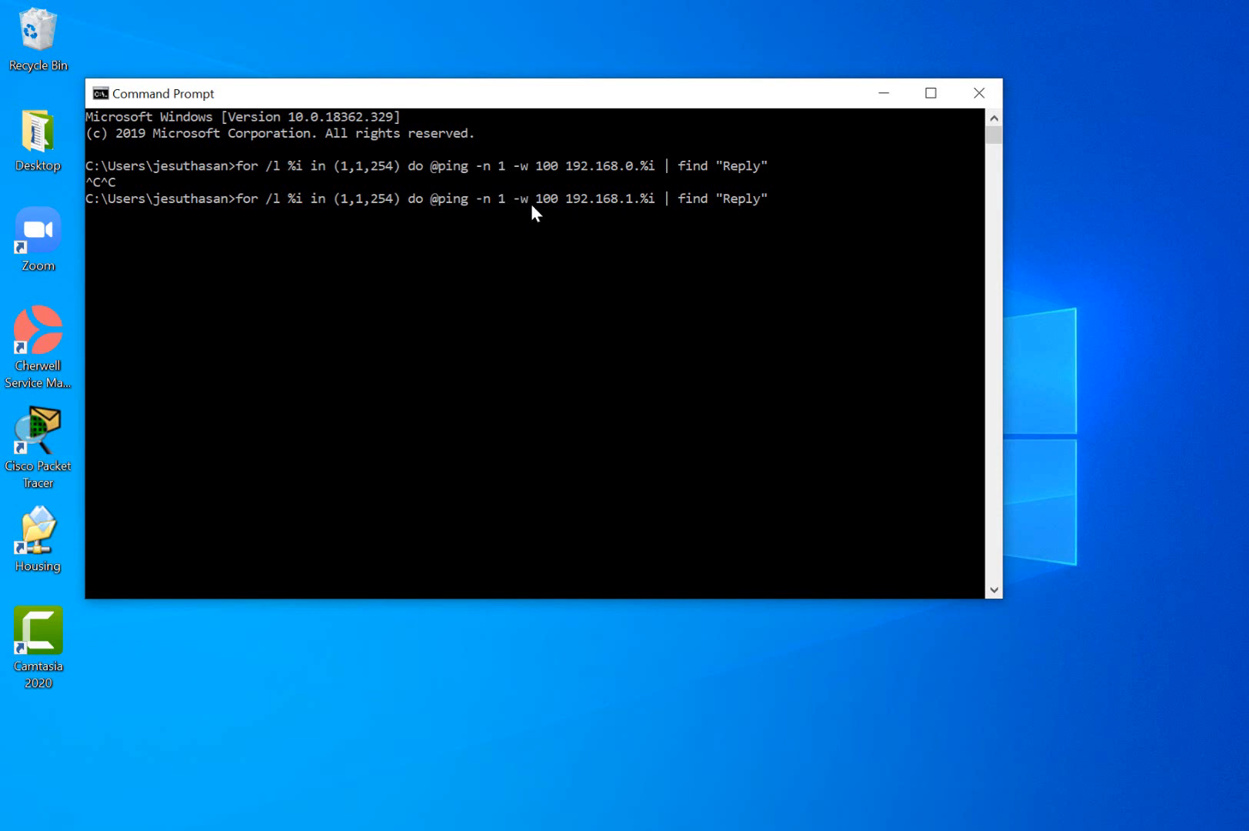
pyautogui.moveTo(511, 206)
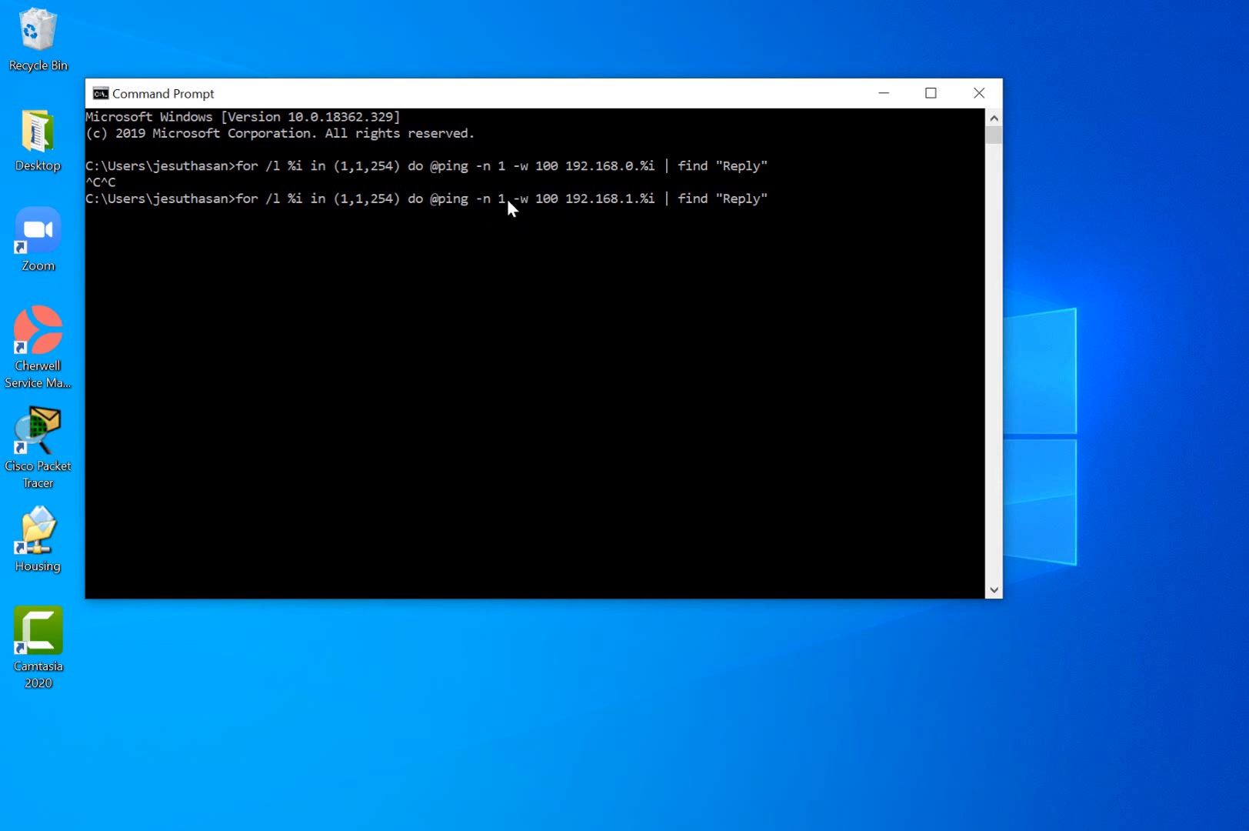
pyautogui.moveTo(537, 211)
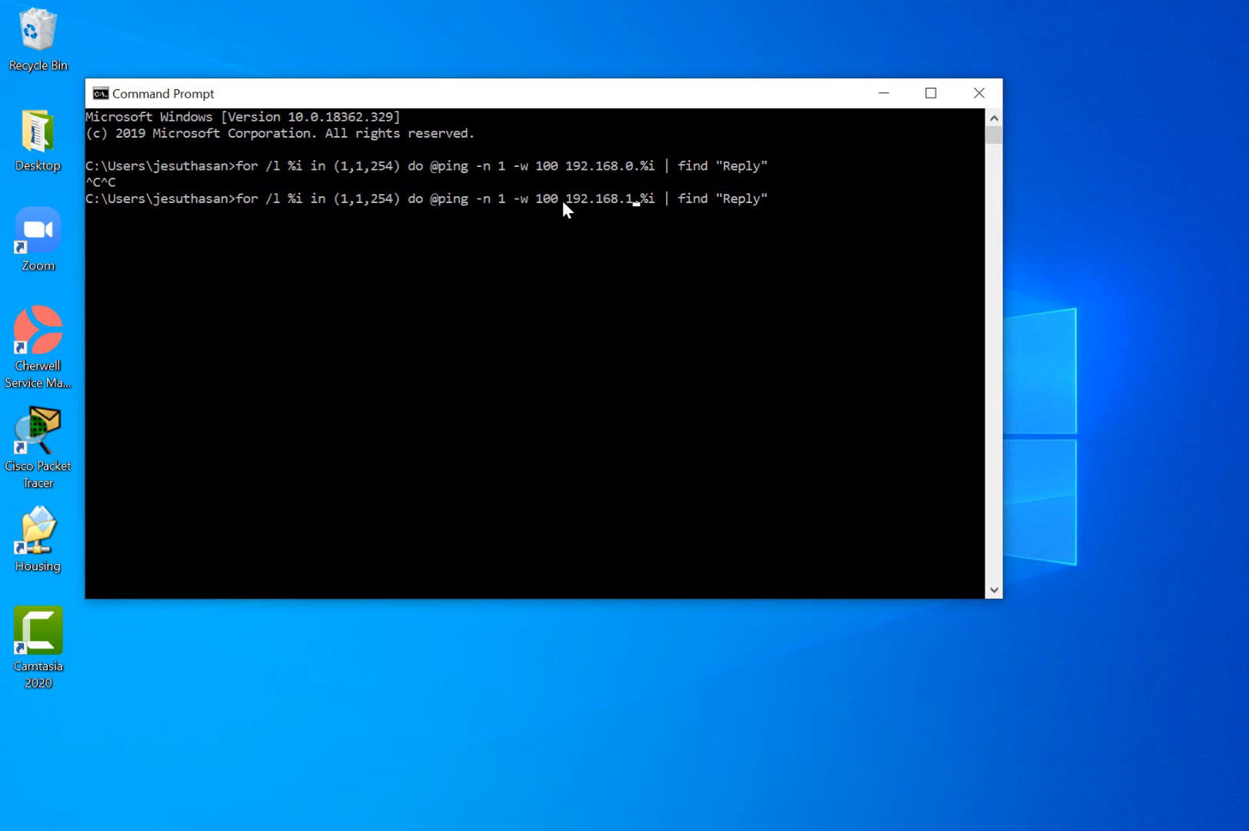
pyautogui.moveTo(750, 236)
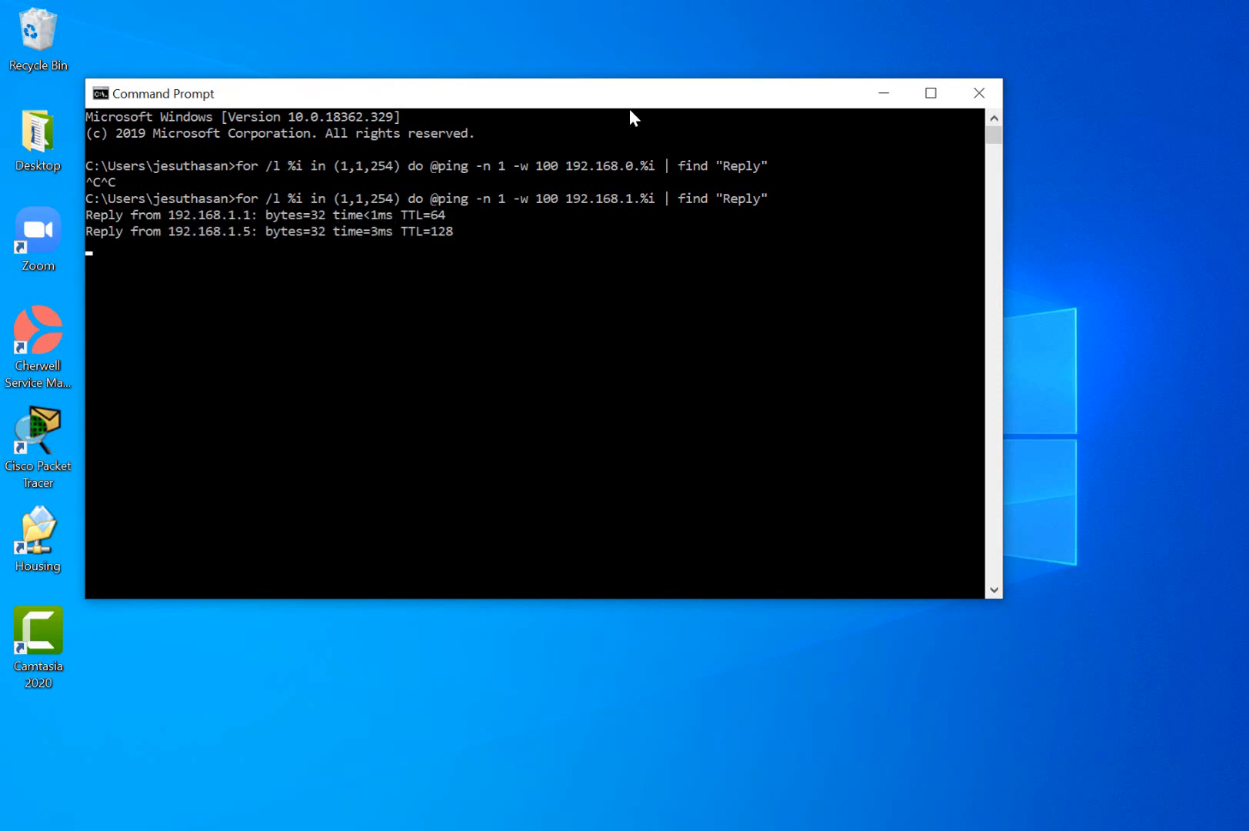
pyautogui.moveTo(269, 223)
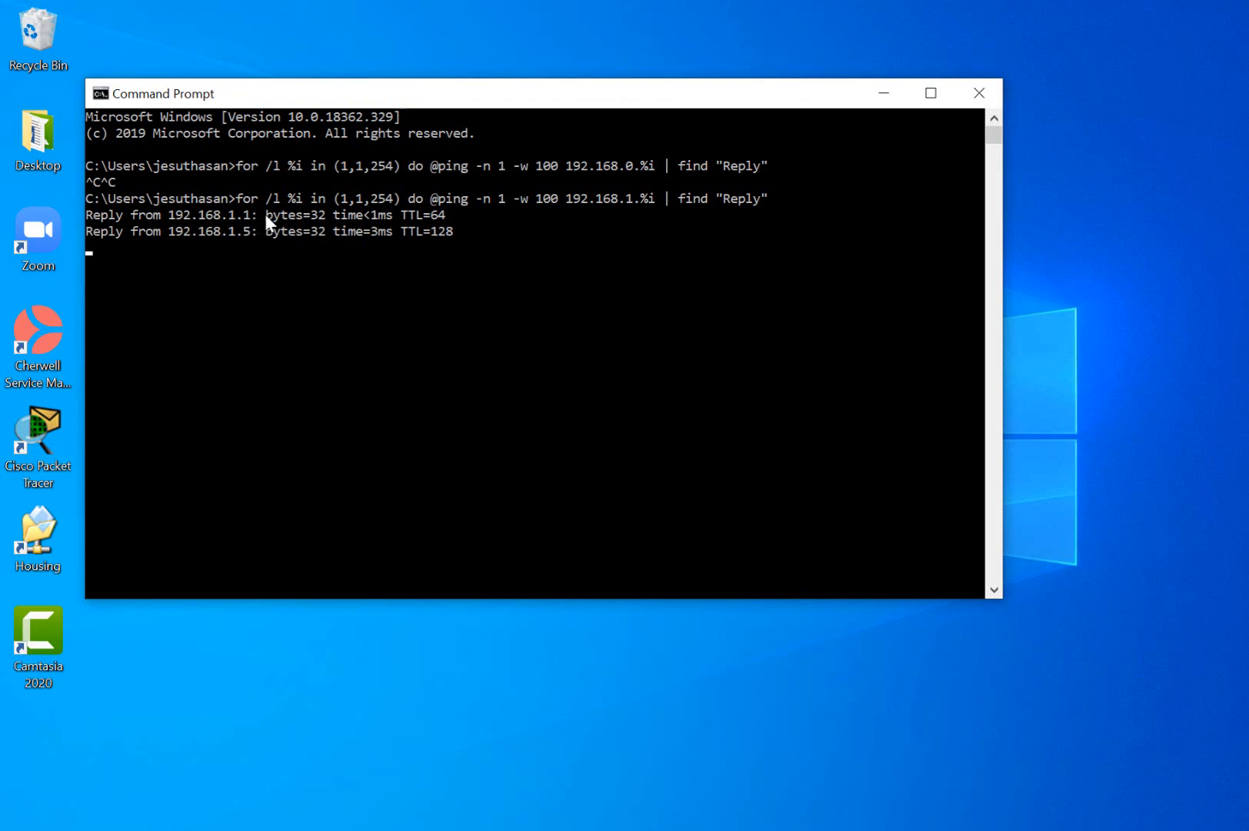
pyautogui.moveTo(259, 249)
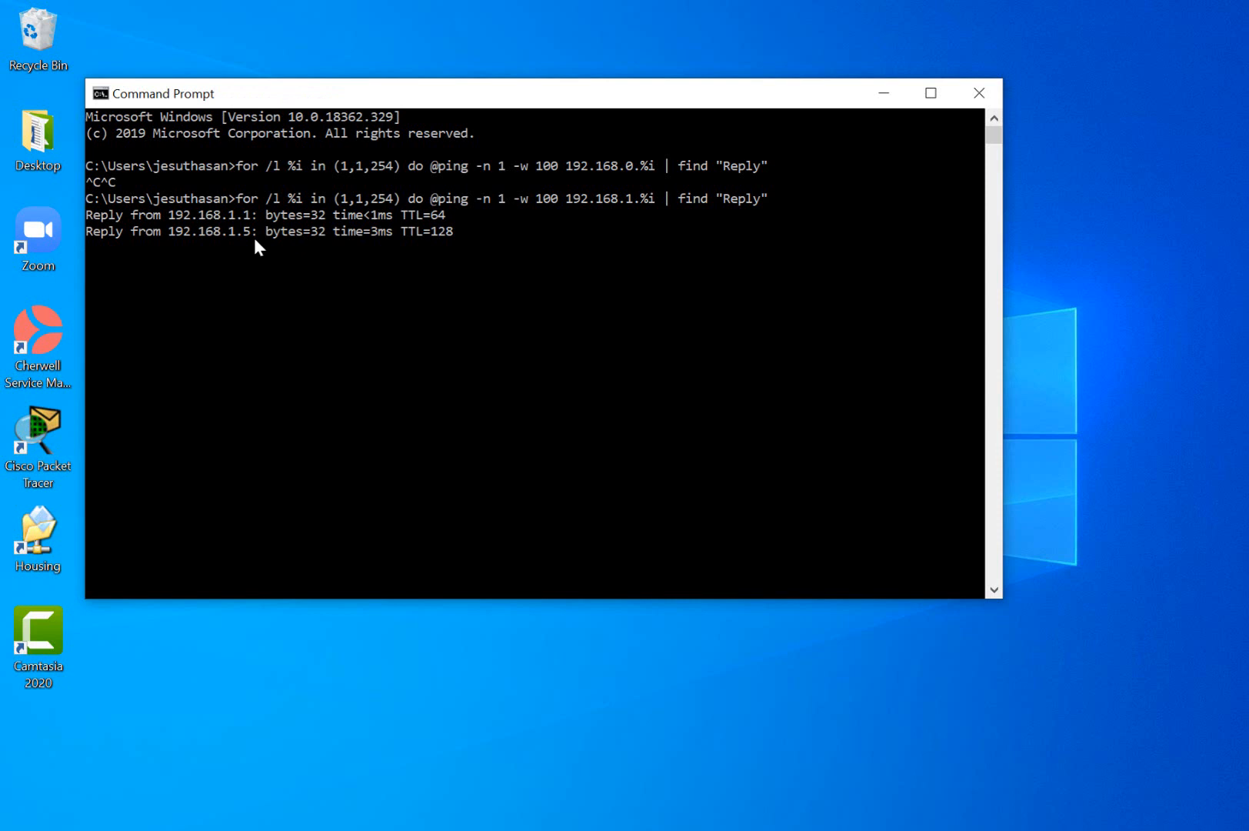
pyautogui.moveTo(235, 98)
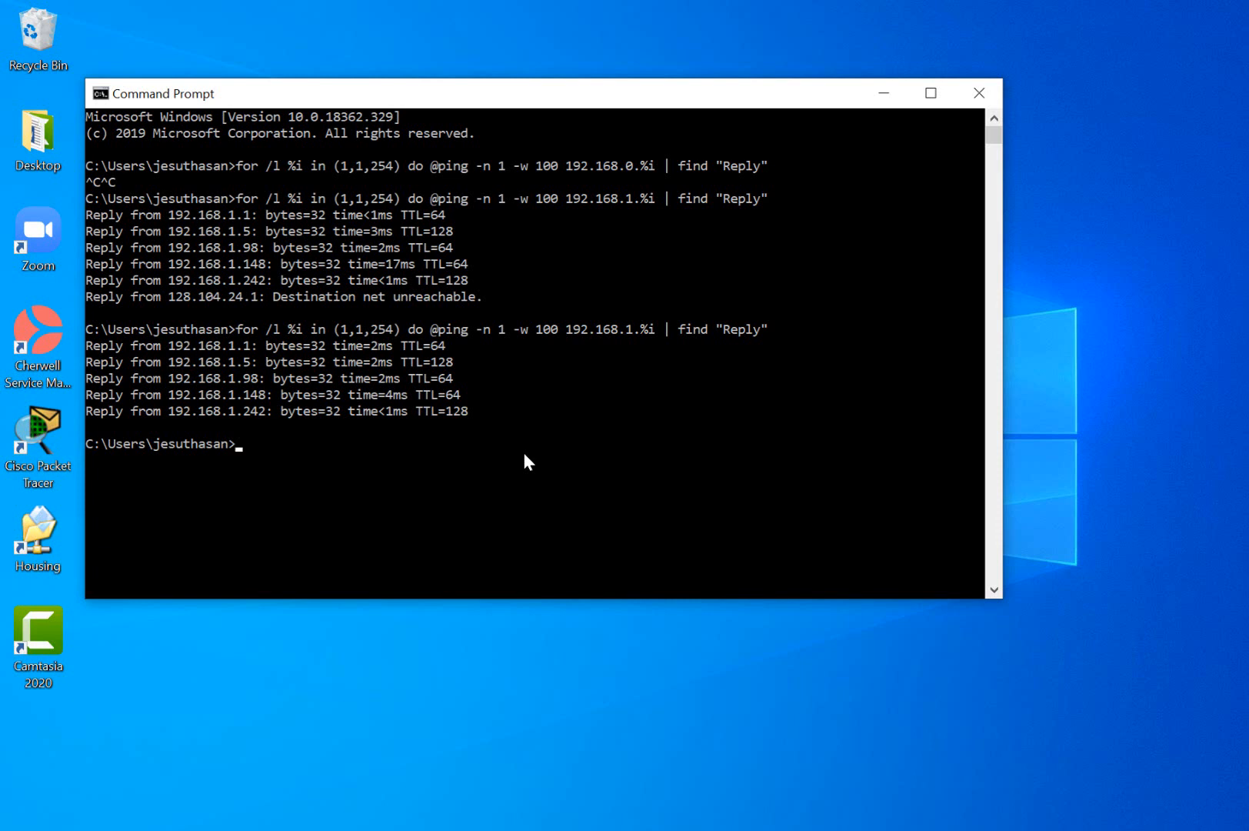
pyautogui.moveTo(458, 390)
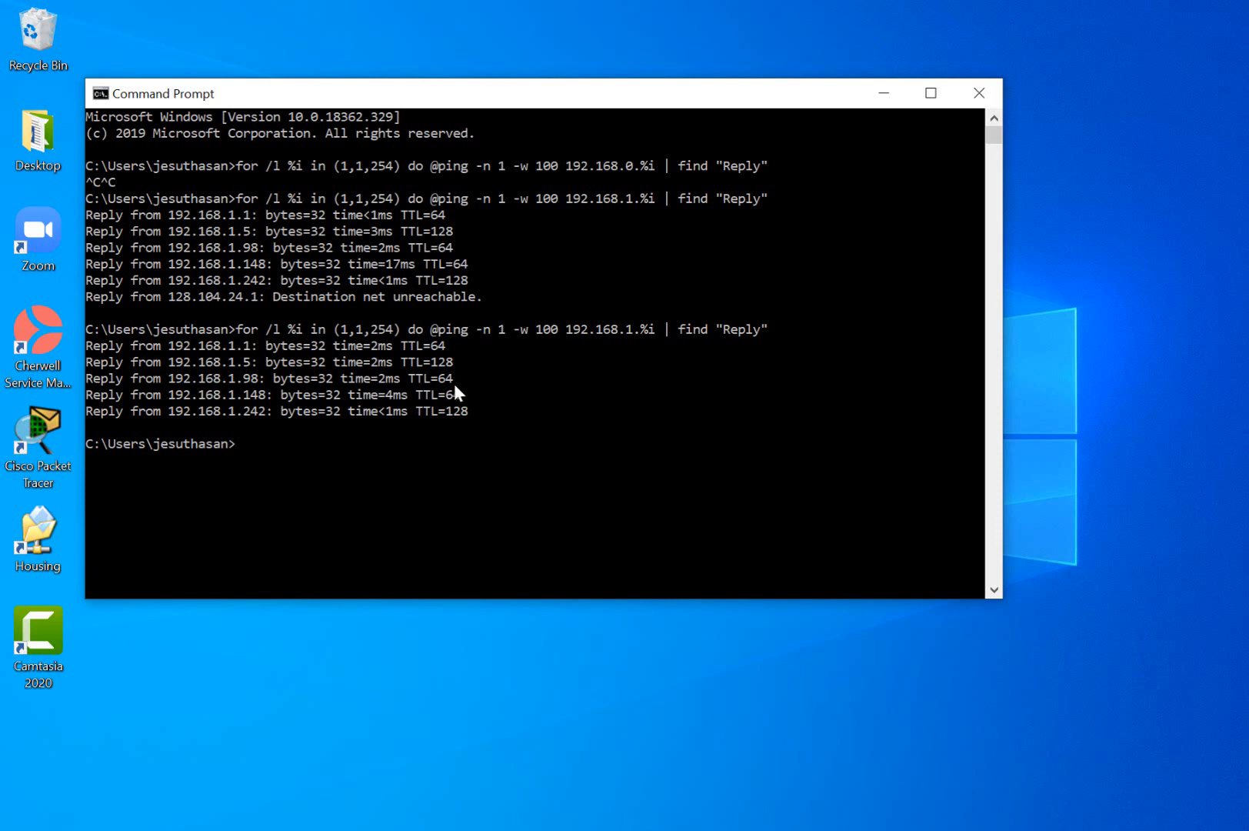
pyautogui.moveTo(476, 448)
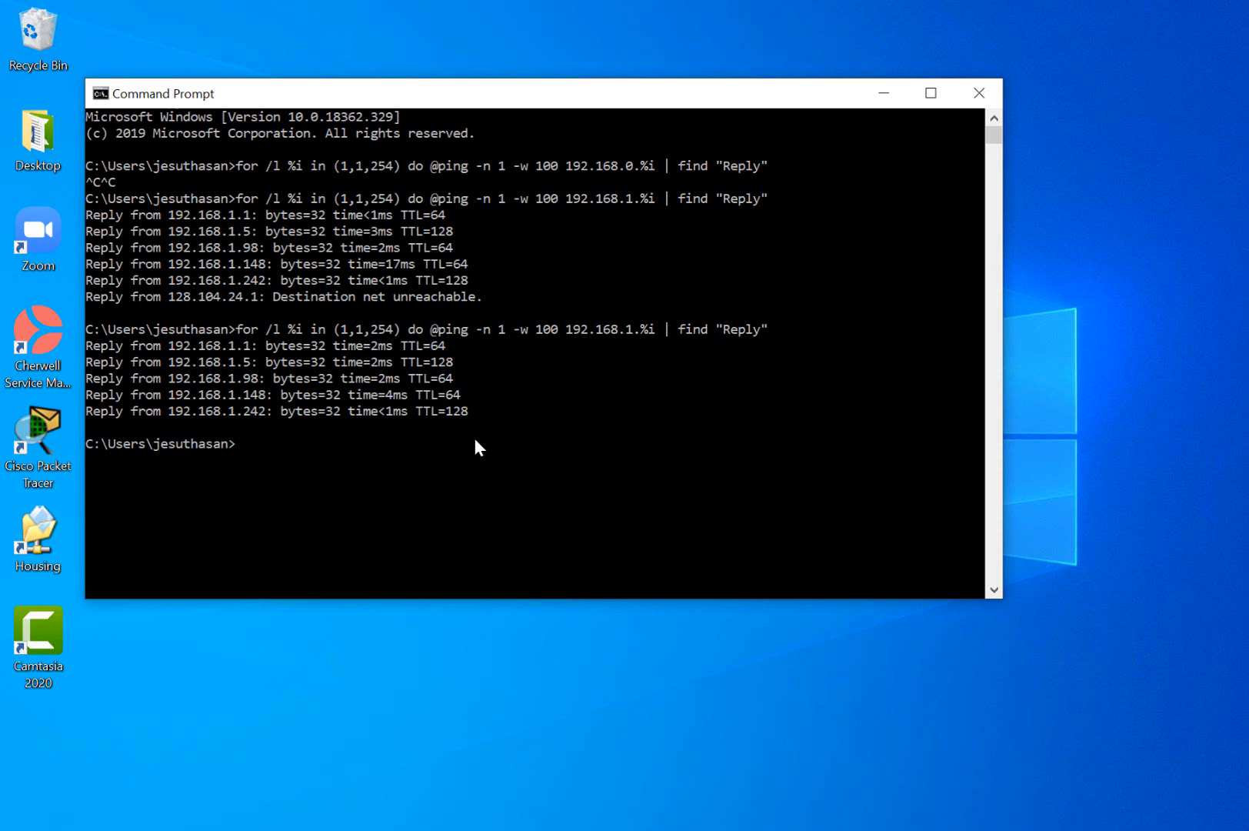